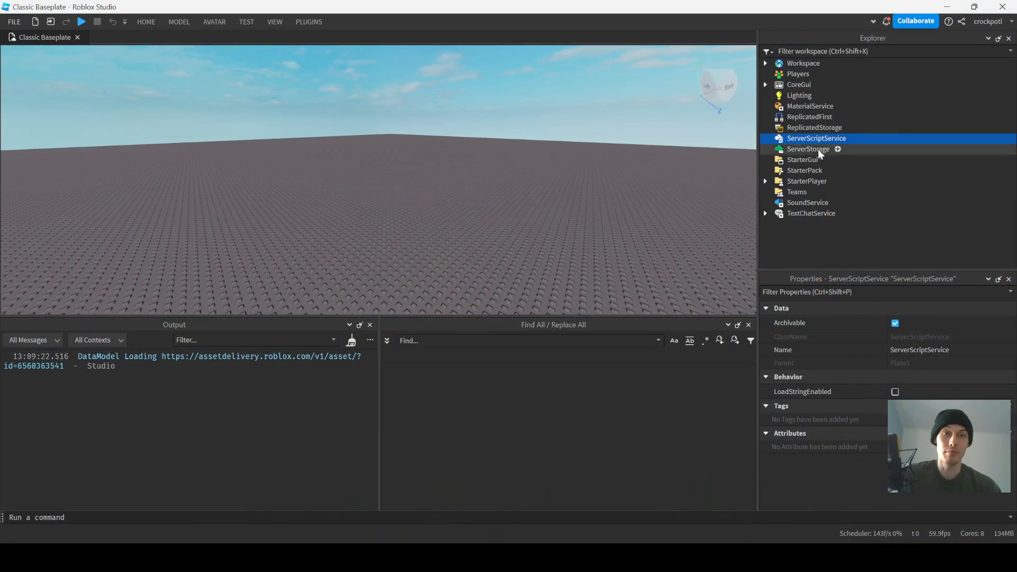
pyautogui.moveTo(812, 106)
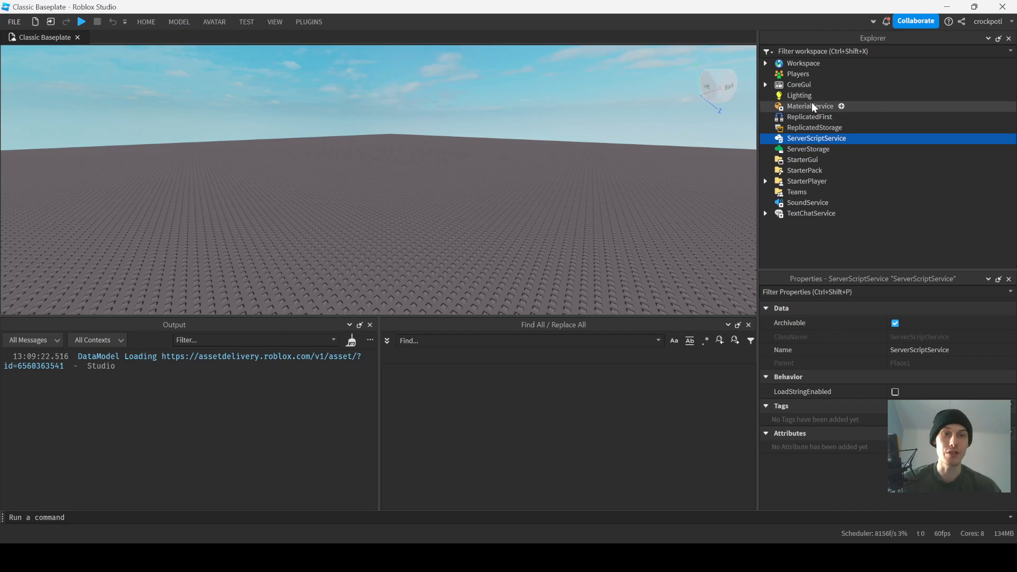
pyautogui.moveTo(817, 127)
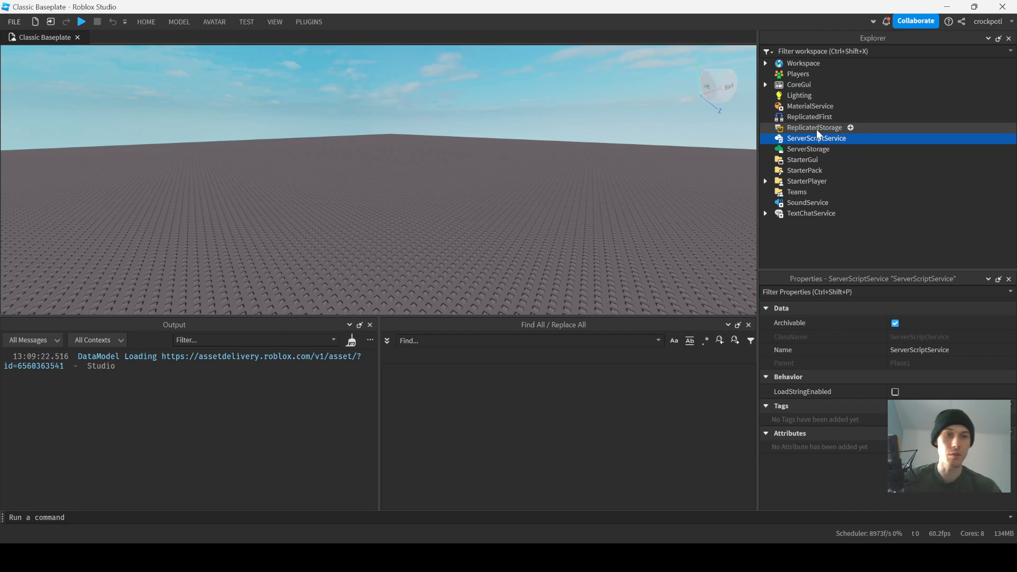
# - Insert a Controllers folder into ReplicatedStorage and a Services folder into ServerStorage
pyautogui.click(851, 127)
pyautogui.write('Controllers')
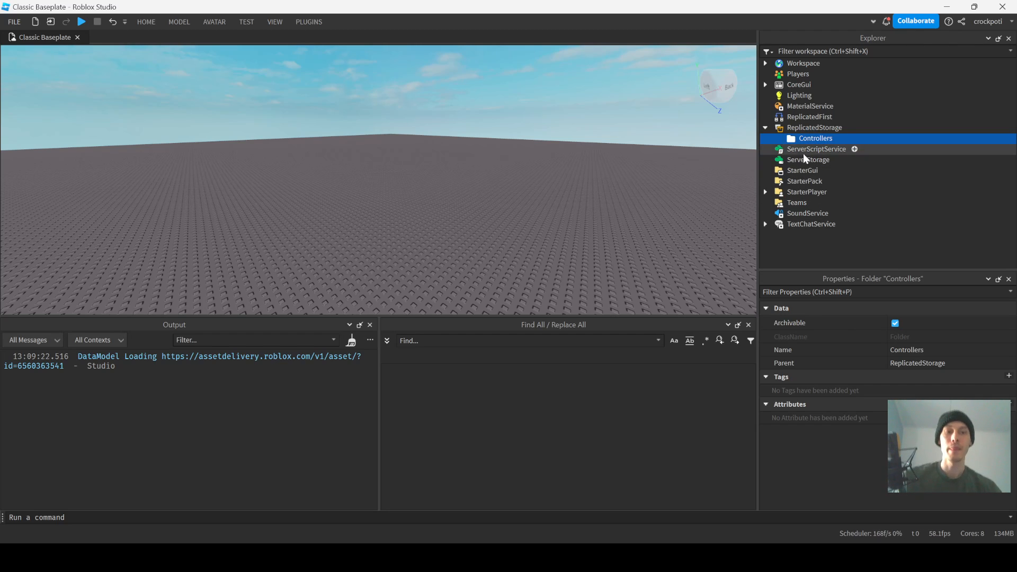
pyautogui.click(854, 150)
pyautogui.write('Services')
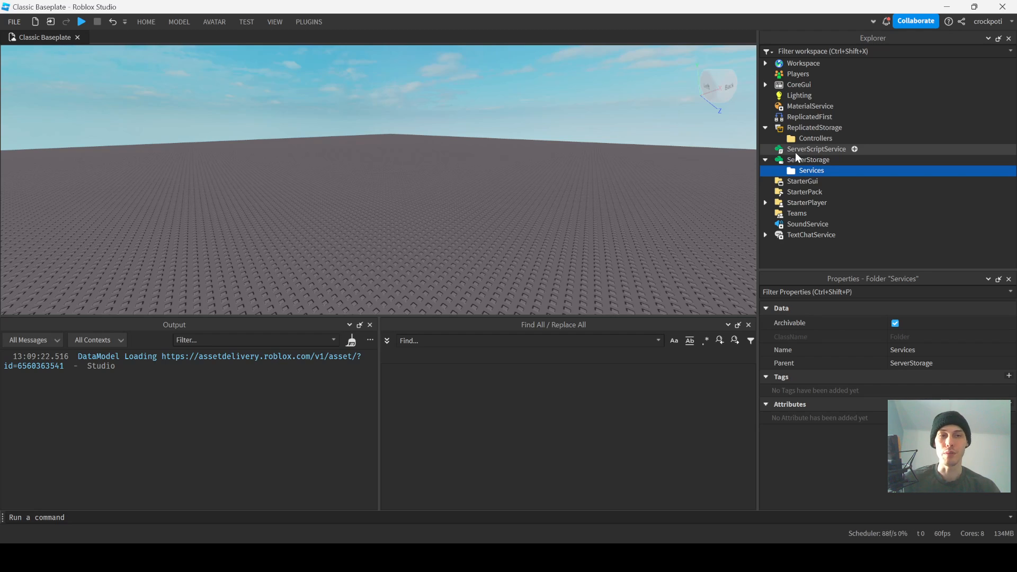
pyautogui.moveTo(819, 138)
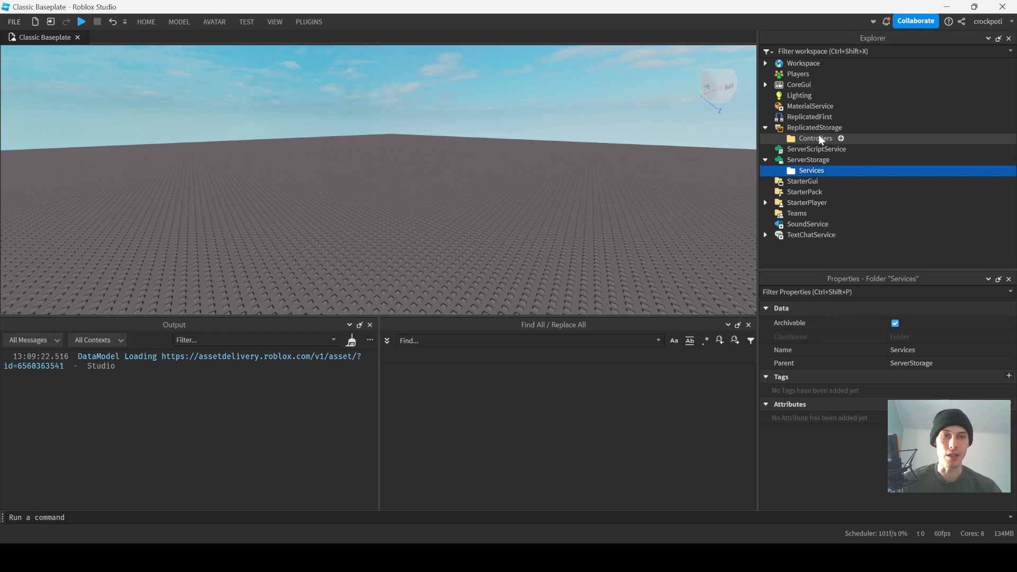
# - Expand StarterPlayer and add a new LocalScript under StarterPlayerScripts, opening it in the editor
pyautogui.click(815, 137)
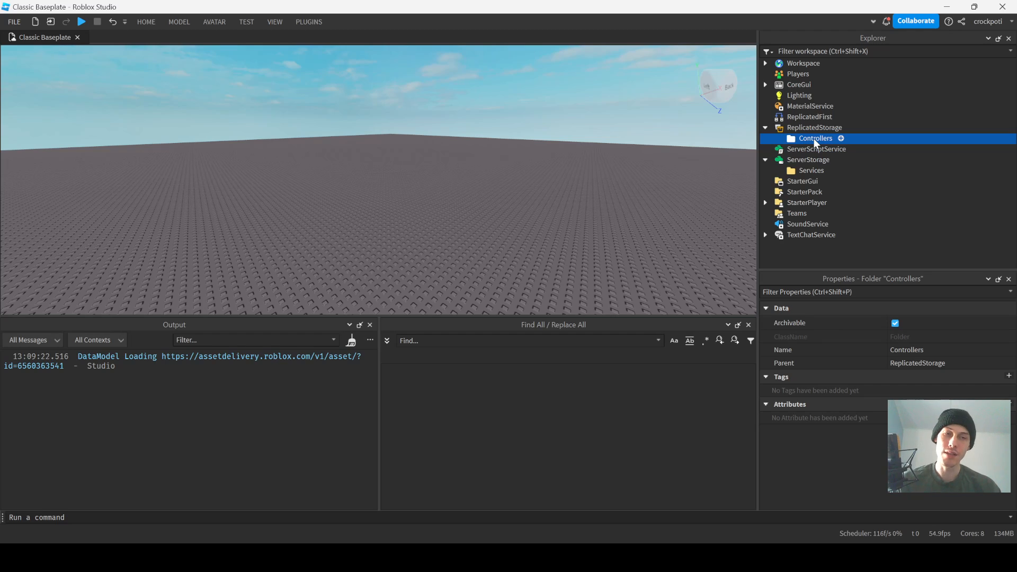
pyautogui.click(811, 169)
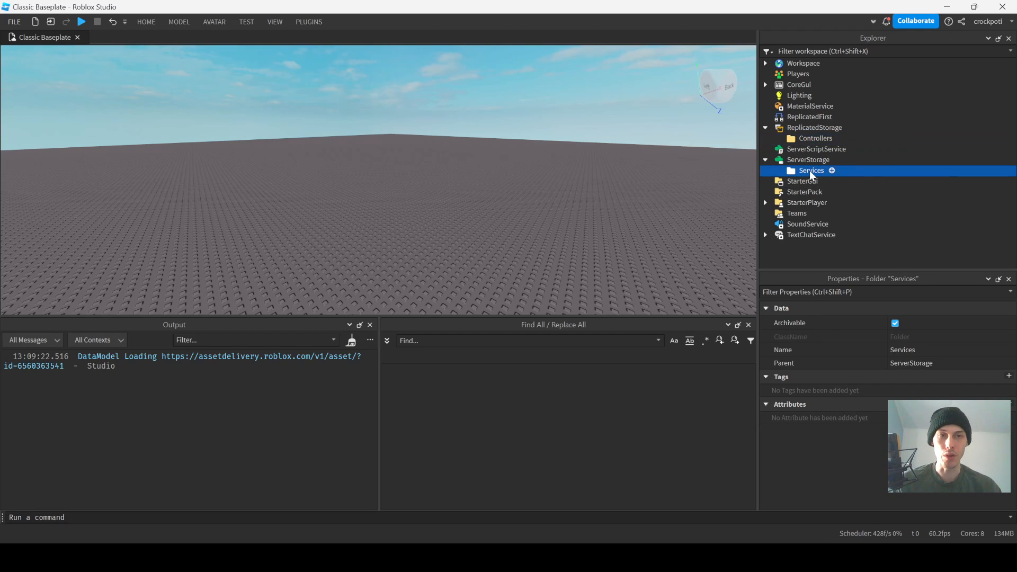
pyautogui.click(764, 203)
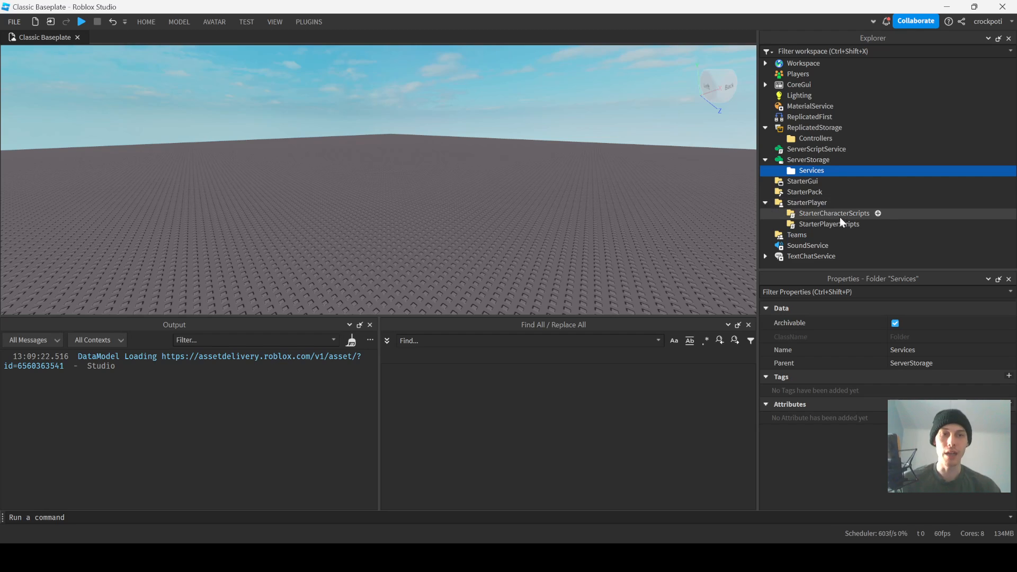
pyautogui.click(877, 213)
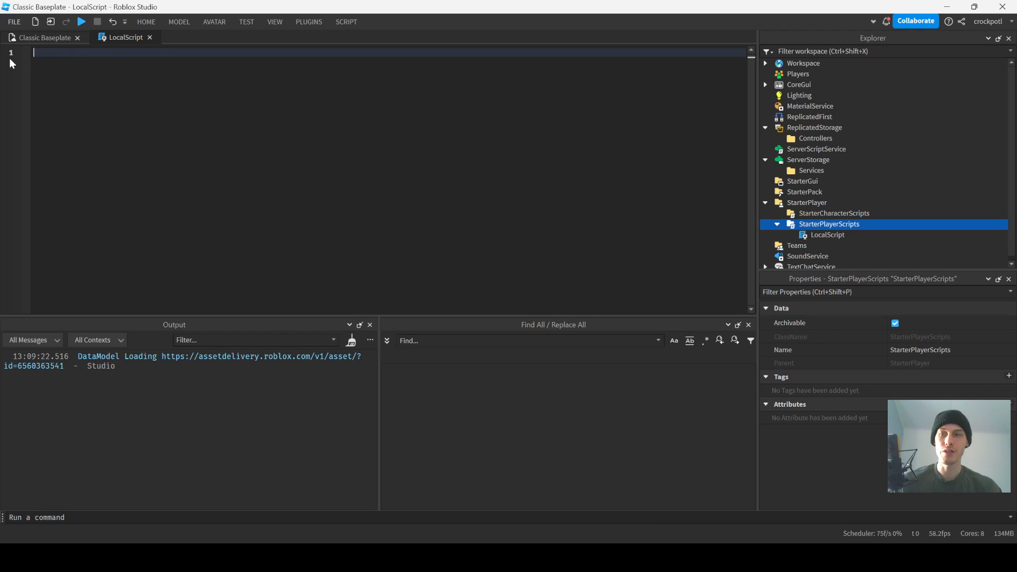
# - Declare local ReplicatedStorage = game:GetService("ReplicatedStorage") at the top of the LocalScript
pyautogui.write('local Knit')
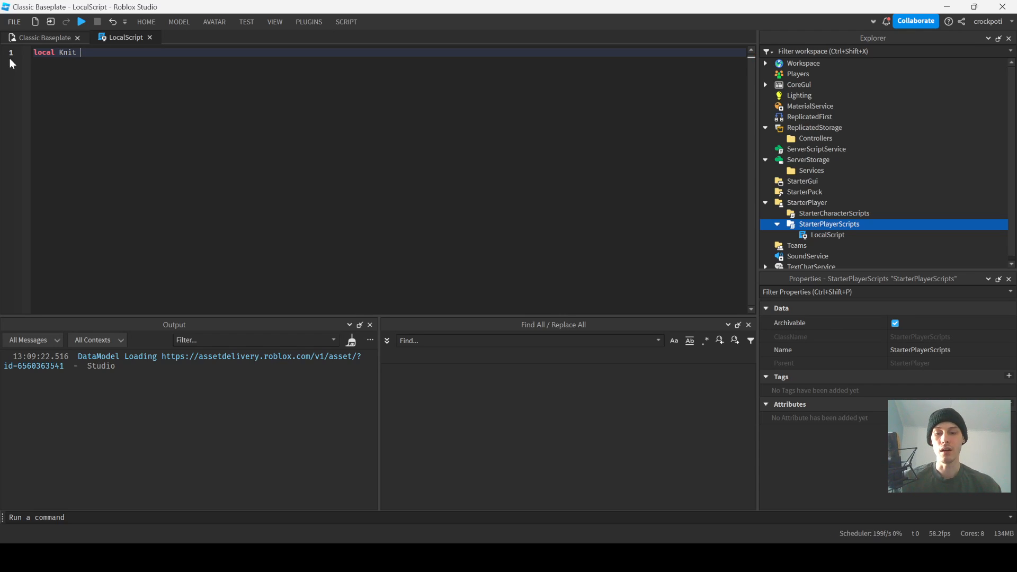
pyautogui.write('ReplicatedStorage =')
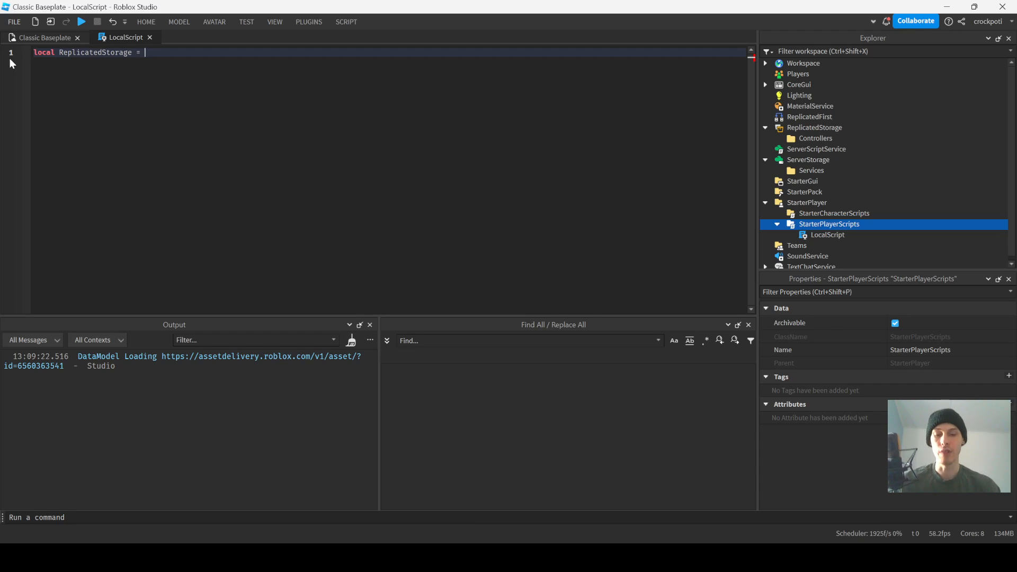
pyautogui.write('game:GetService("ReplicatedStorage')
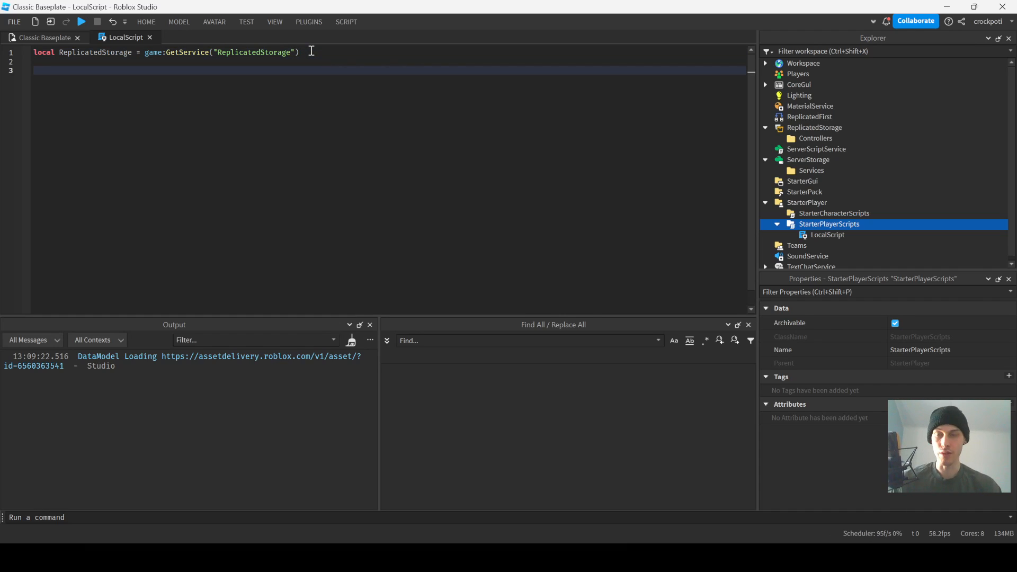
# - Require Knit via ReplicatedStorage:WaitForChild("KNit") with a comment to set the path properly
pyautogui.write('local Knit')
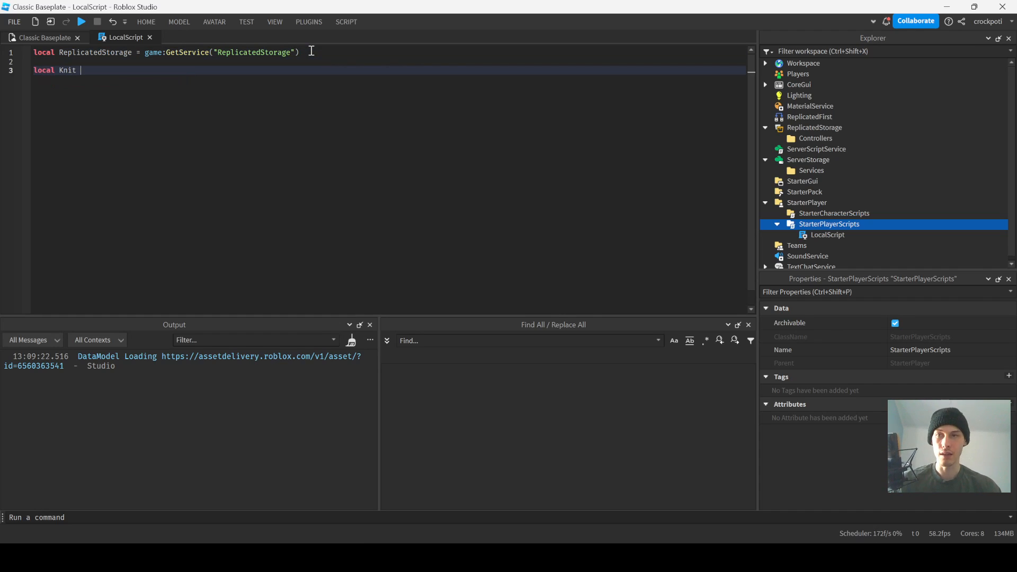
pyautogui.write('= require(')
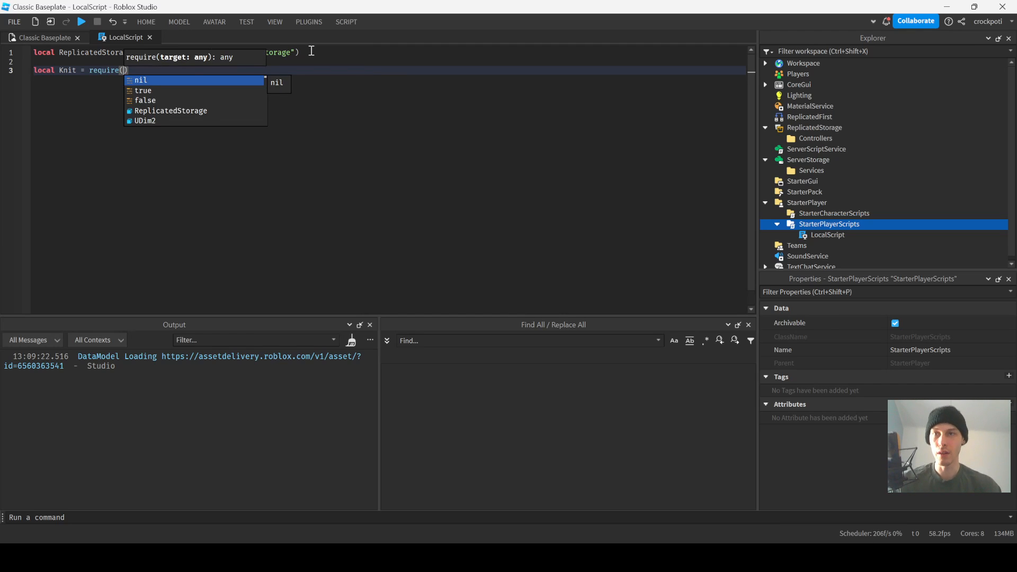
pyautogui.write('ReplicatedStorage:WaitForChild(')
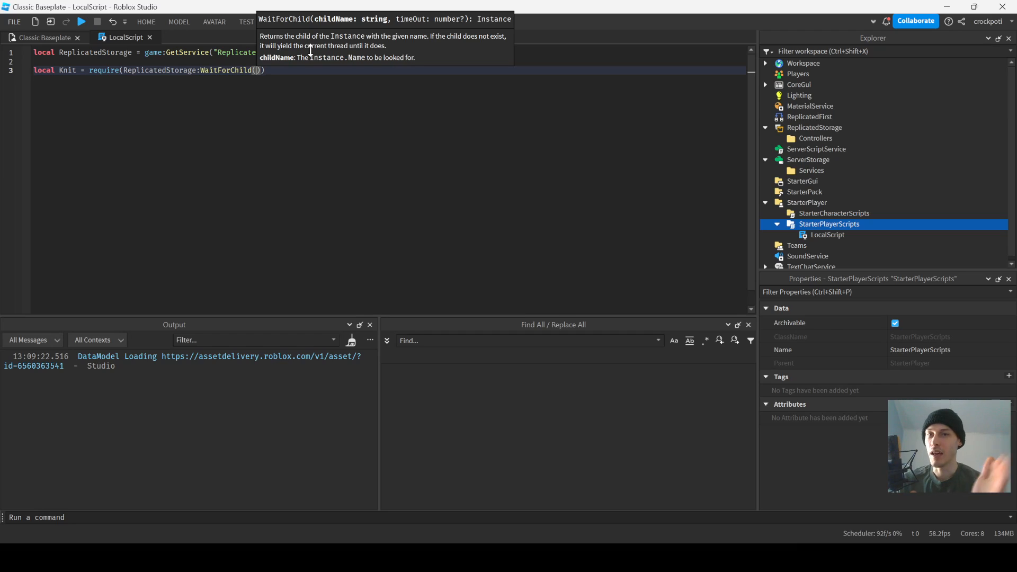
pyautogui.write('"')
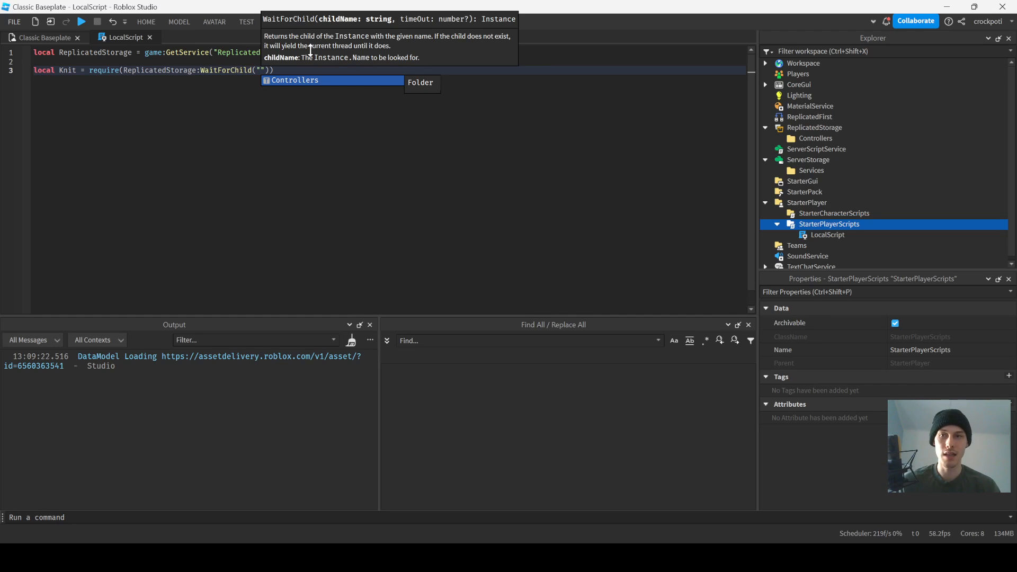
pyautogui.moveTo(214, 40)
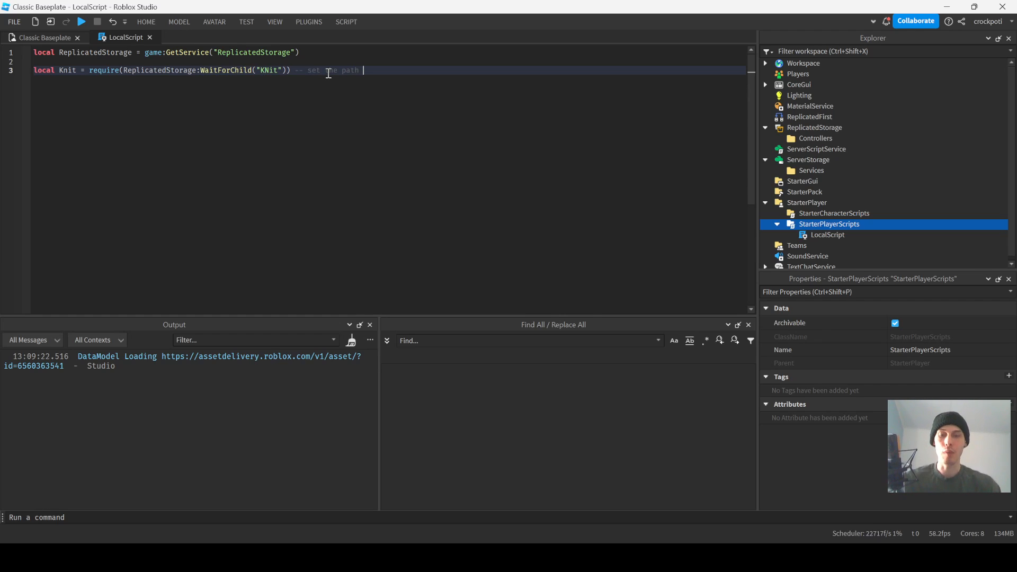
pyautogui.write('properly')
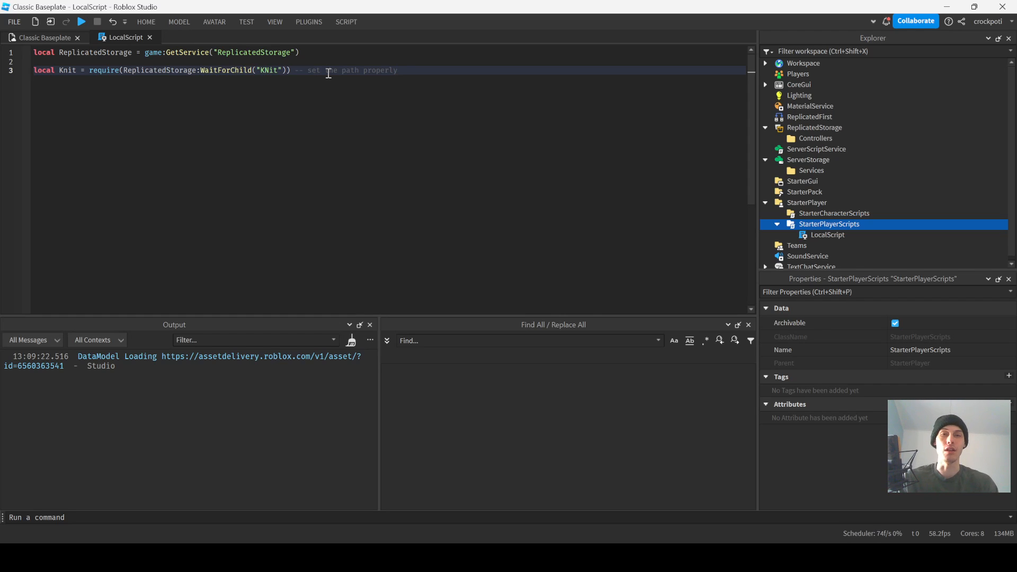
pyautogui.click(399, 70)
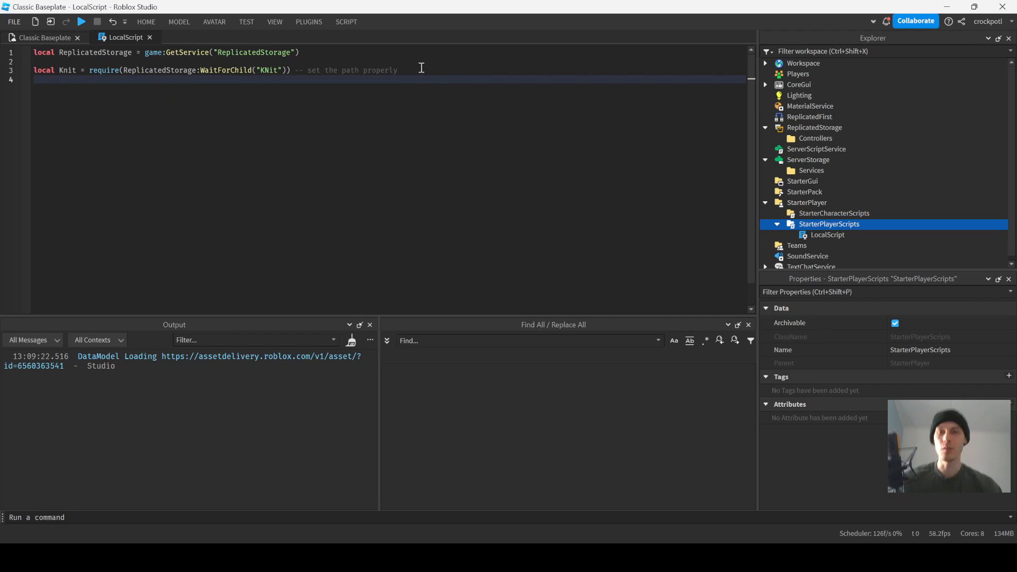
# - Add local Controllers = ReplicatedStorage:WaitForChild("COntrollers") to the LocalScript
pyautogui.write('local COntrolle')
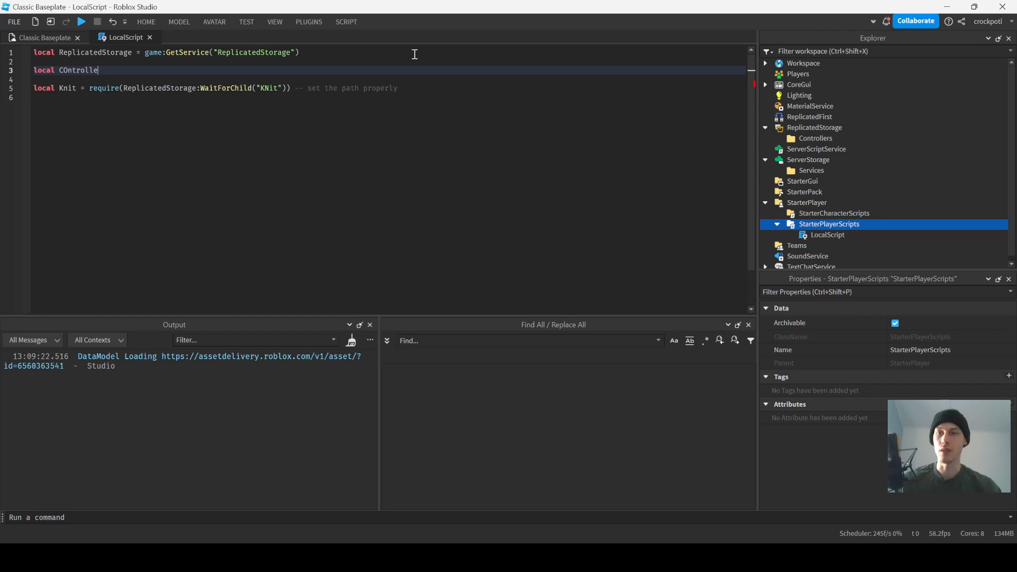
pyautogui.press('Backspace')
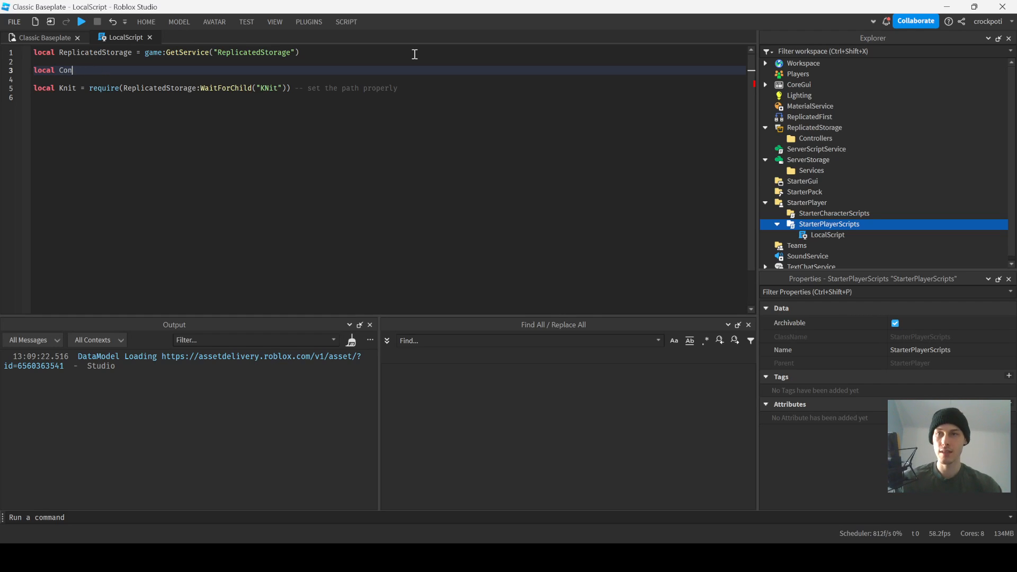
pyautogui.write('trollers =')
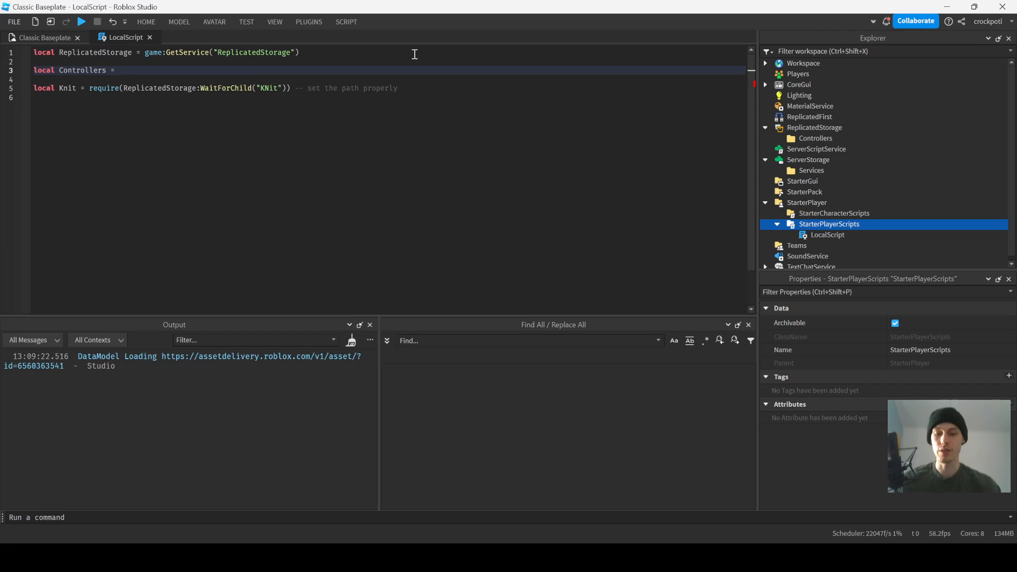
pyautogui.write('ReplicatedStorage:WaitForChild("COntrollers')
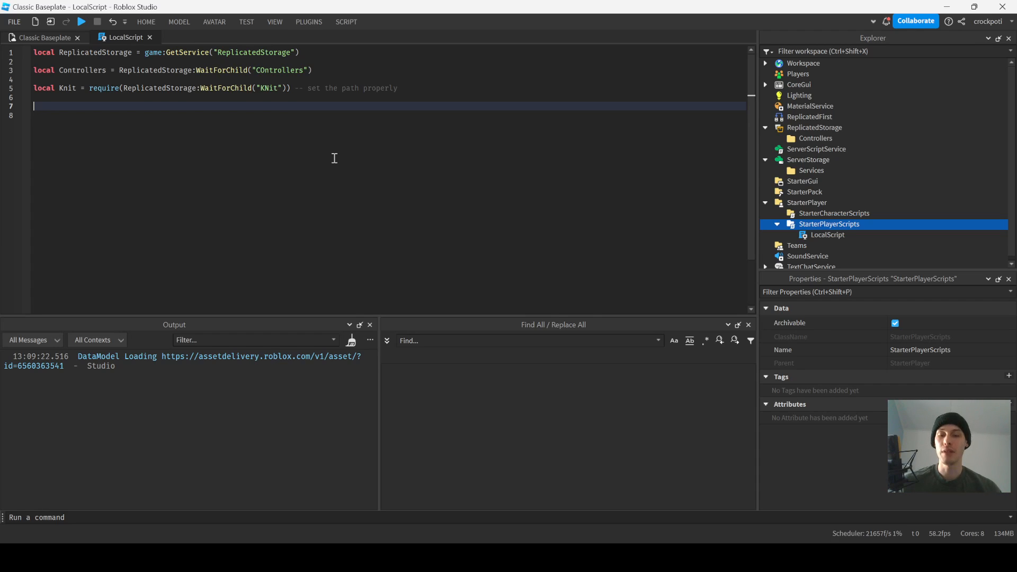
# - Register the controllers folder with Knit.AddControllers(Controllers)
pyautogui.write('Knit.Add')
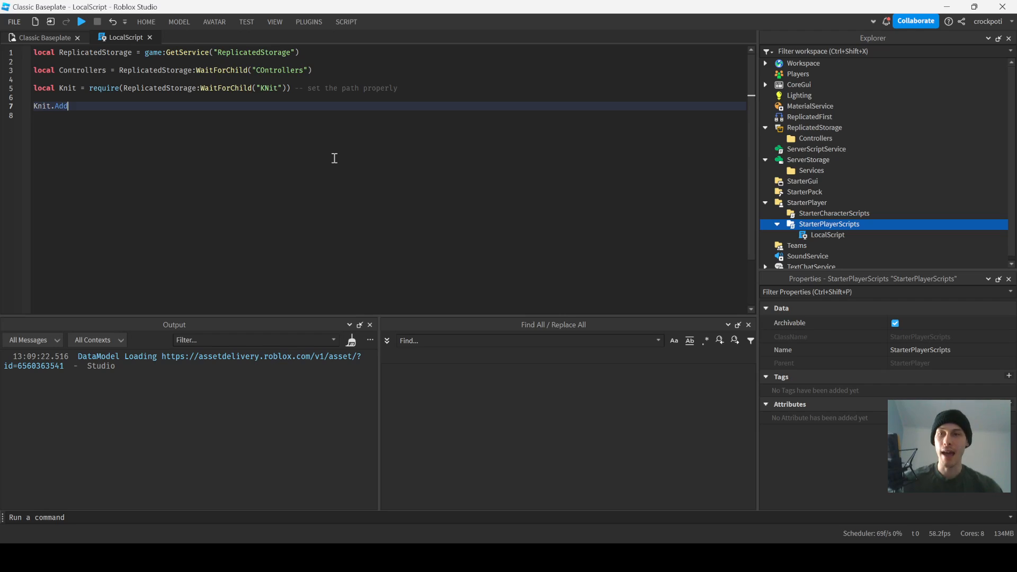
pyautogui.write('Controllers')
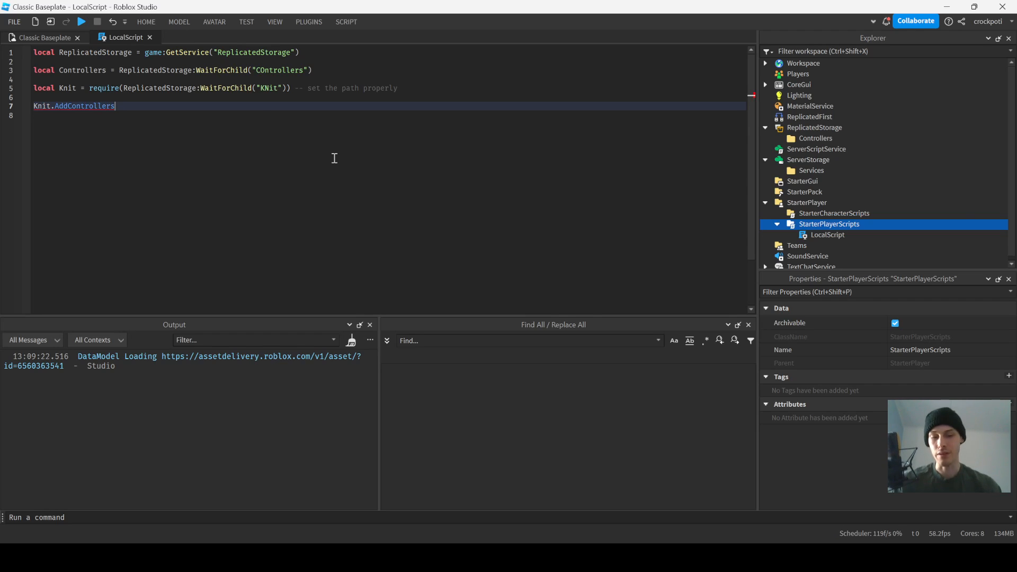
pyautogui.write('()')
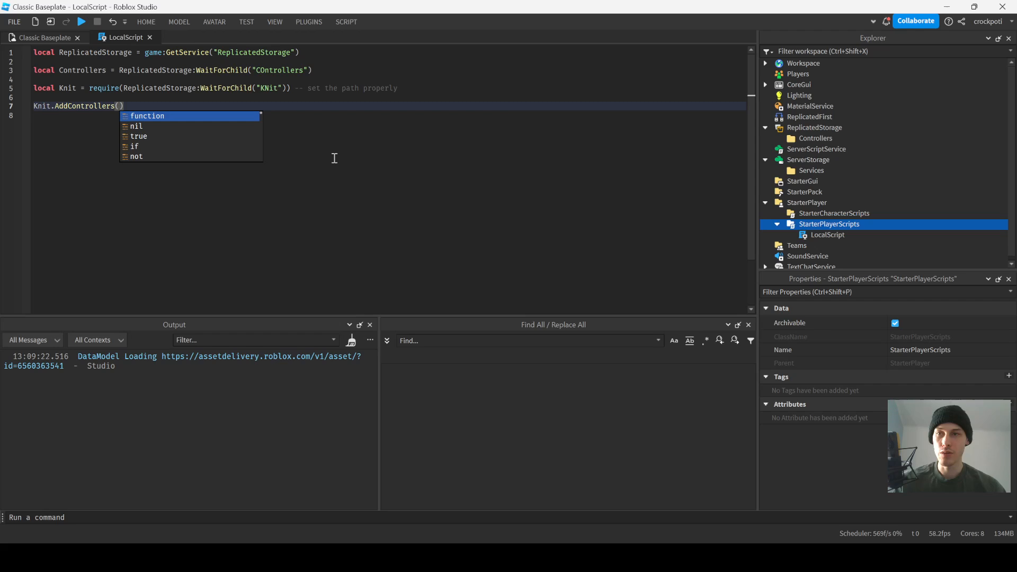
pyautogui.write('Controllers')
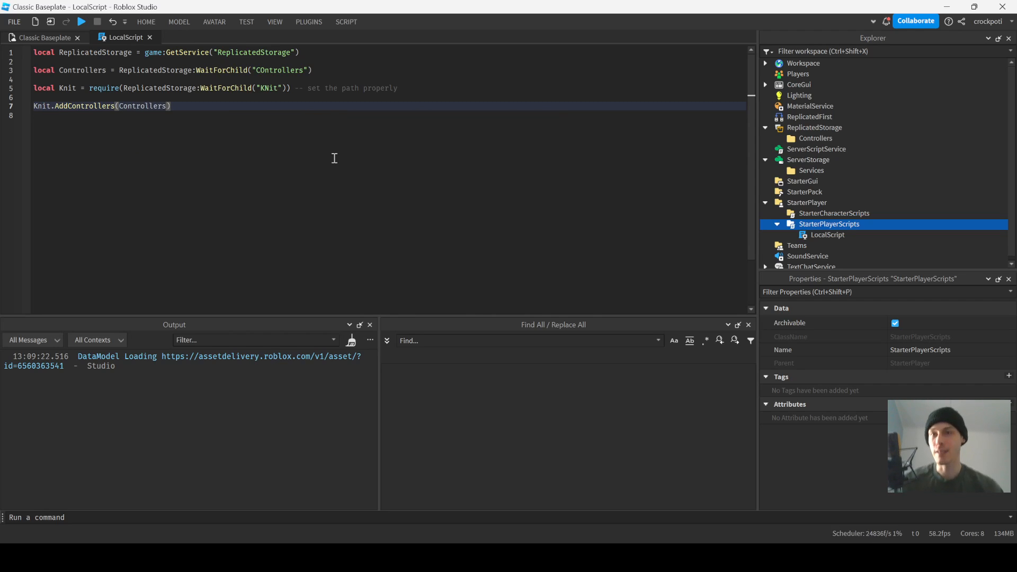
# - Write Knit.Start():andThen(function() print("Knit") end):catch() to start Knit on the client
pyautogui.write('Knit.Start(')
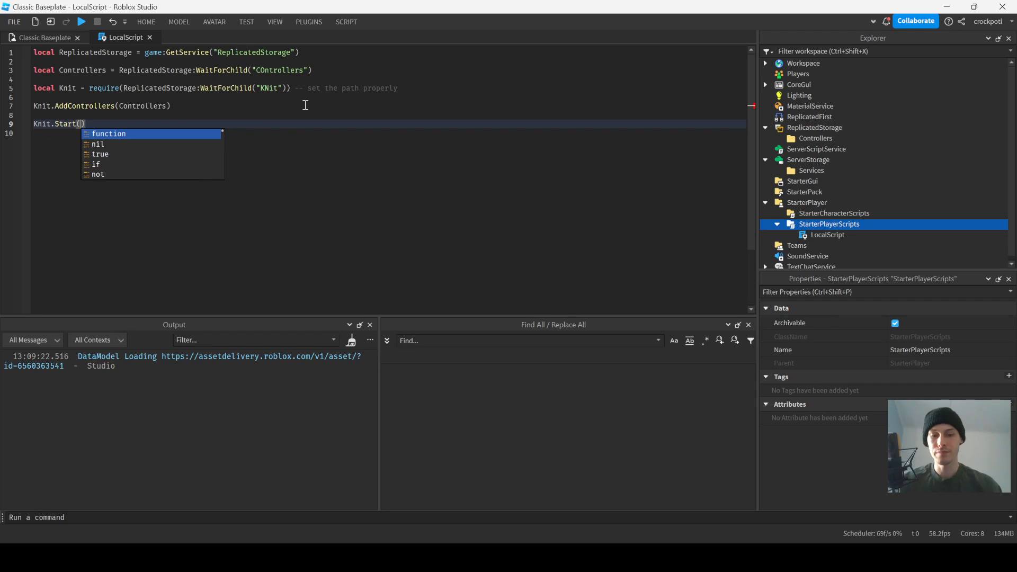
pyautogui.write(':And')
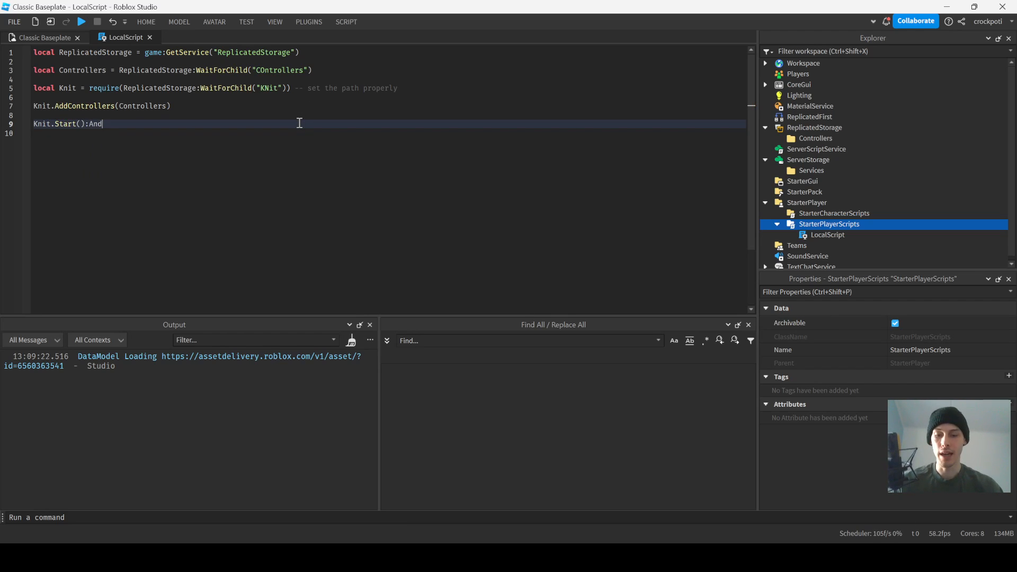
pyautogui.write('Then()')
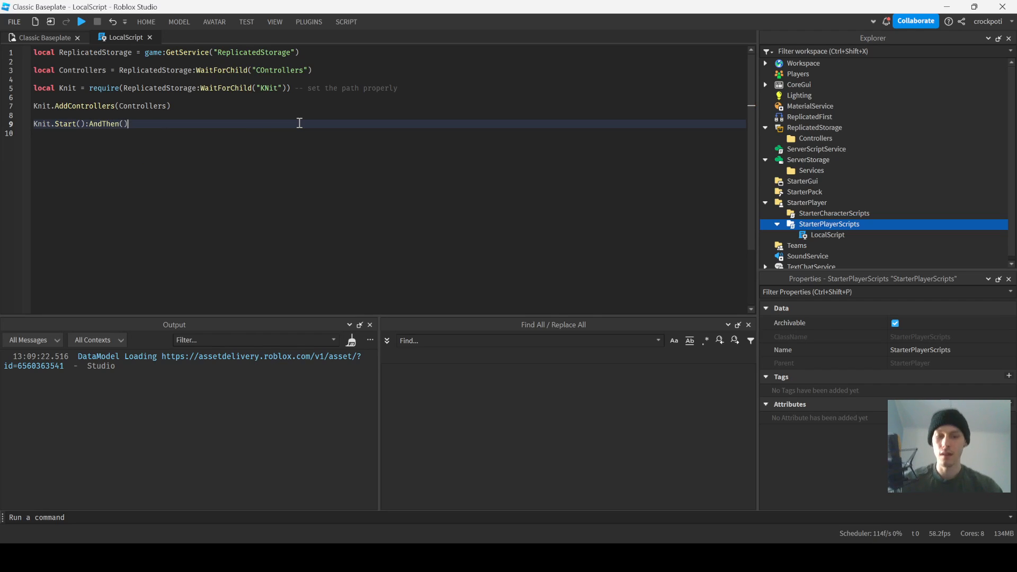
pyautogui.write(':catch')
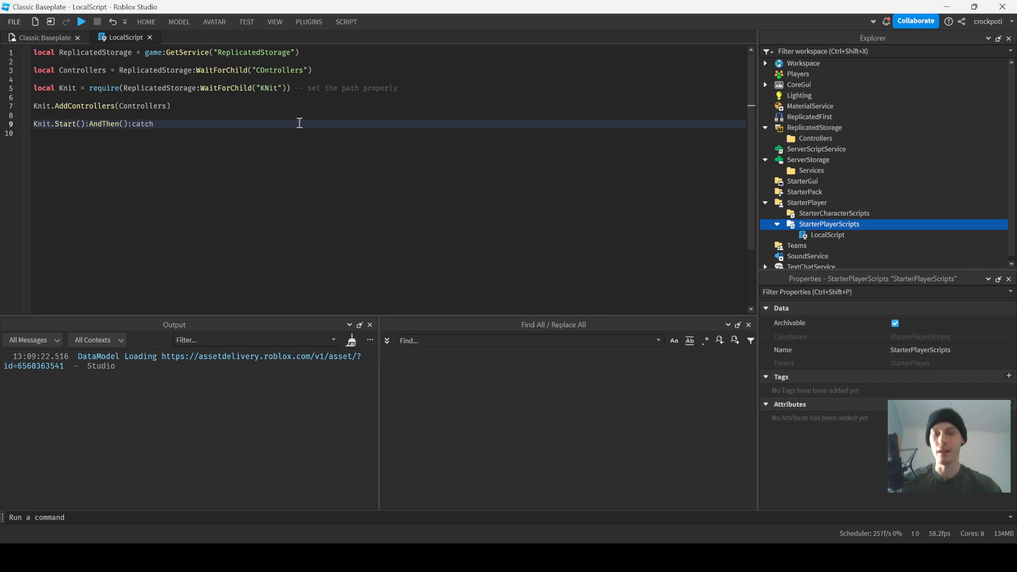
pyautogui.rightClick(123, 123)
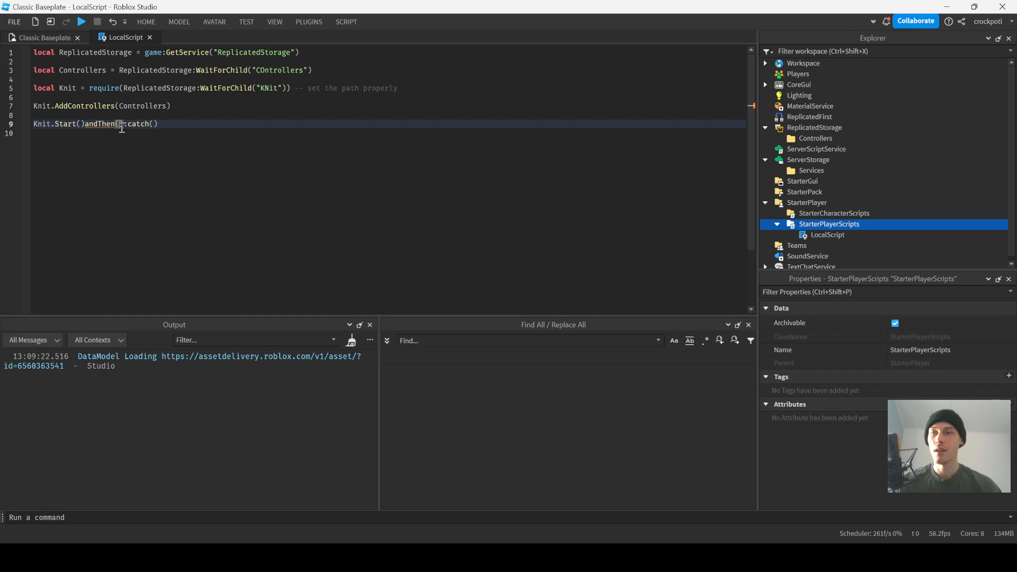
pyautogui.write('function')
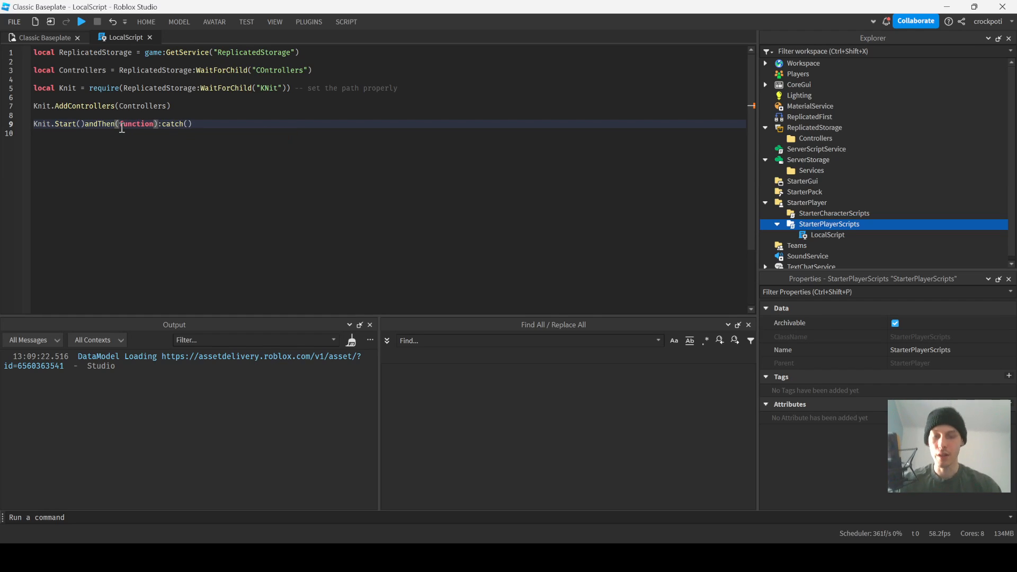
pyautogui.press('Return')
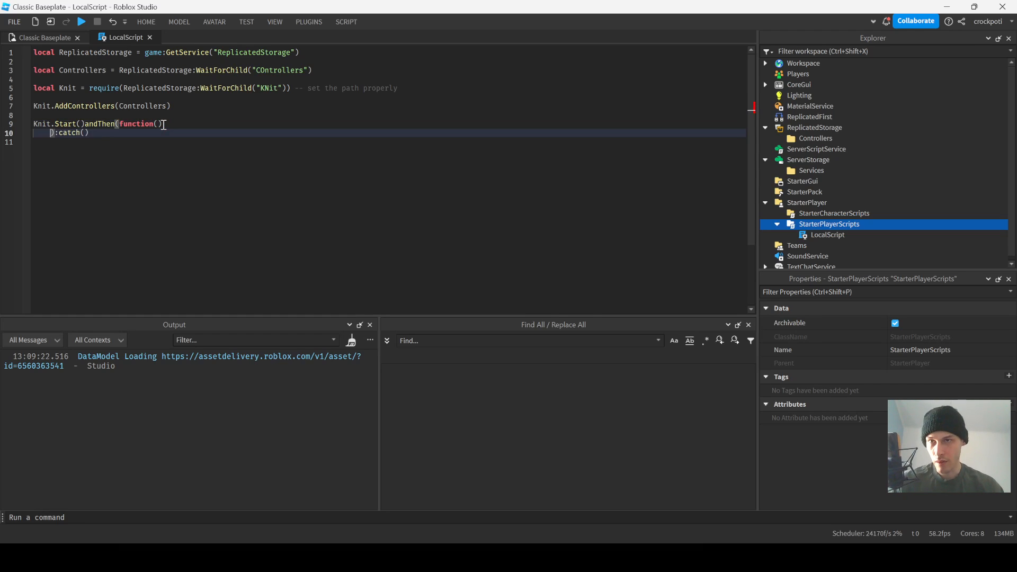
pyautogui.write('end')
pyautogui.click(100, 123)
pyautogui.write(':')
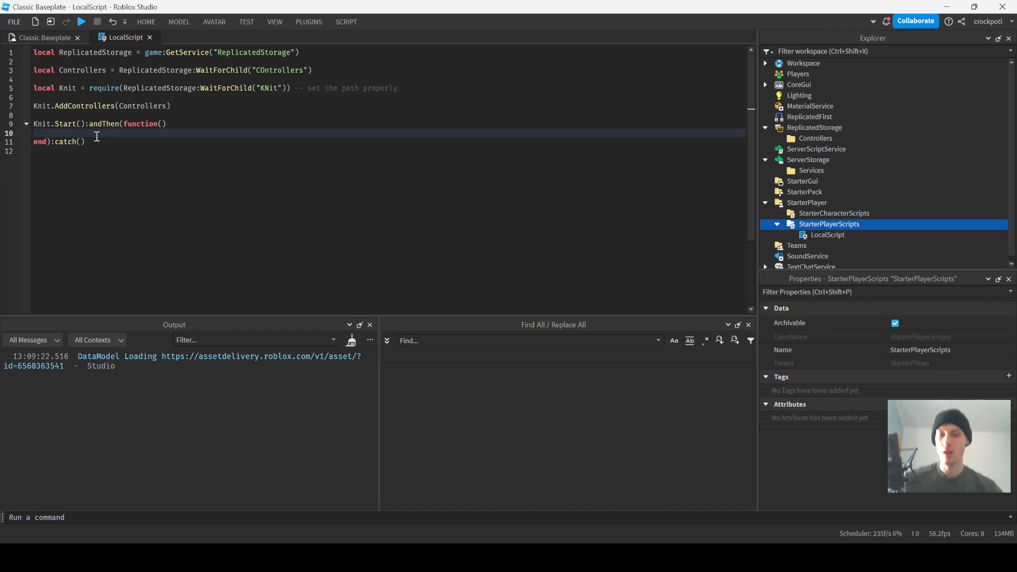
pyautogui.write('print("Knit")')
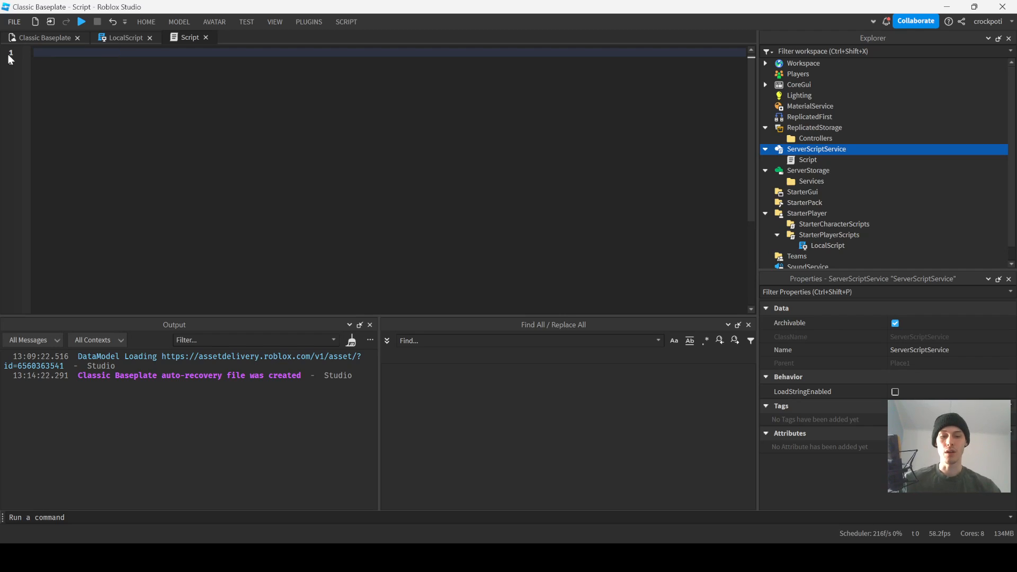
# - Declare local ReplicatedStorage = game:GetService("ReplicatedStorage") in the server Script using autocomplete
pyautogui.write('l')
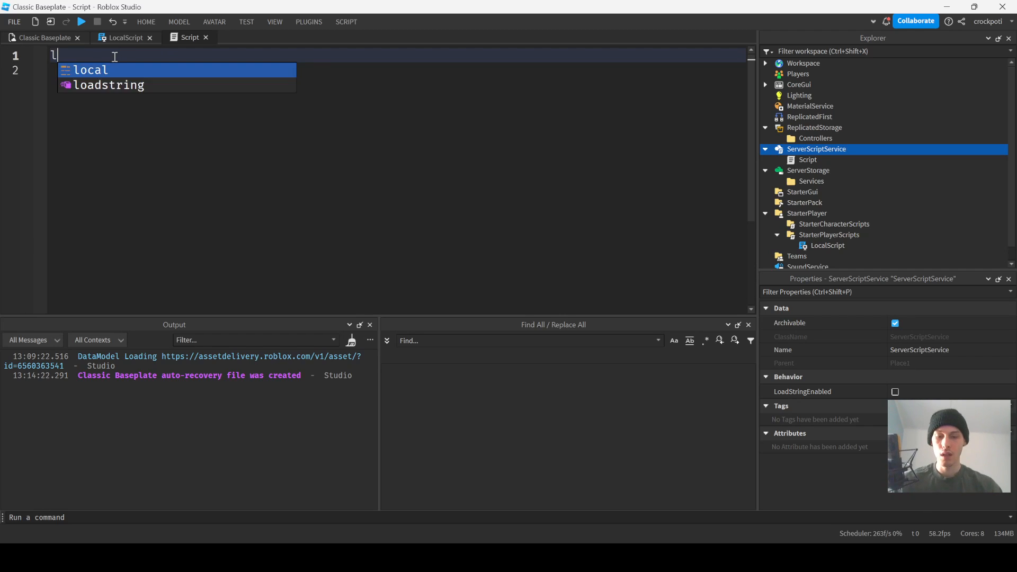
pyautogui.write('ocal ReplicatedS')
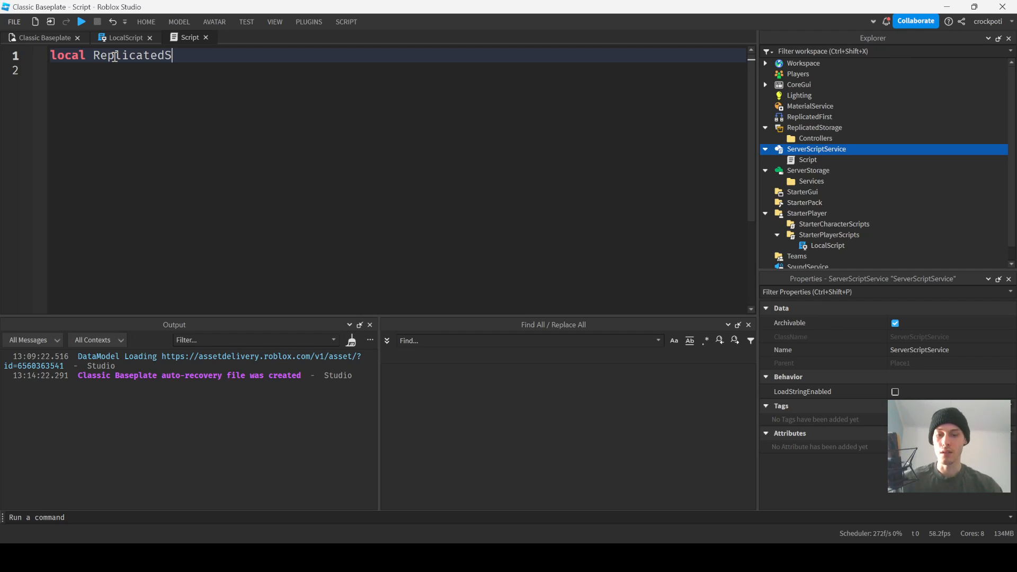
pyautogui.write('torage =')
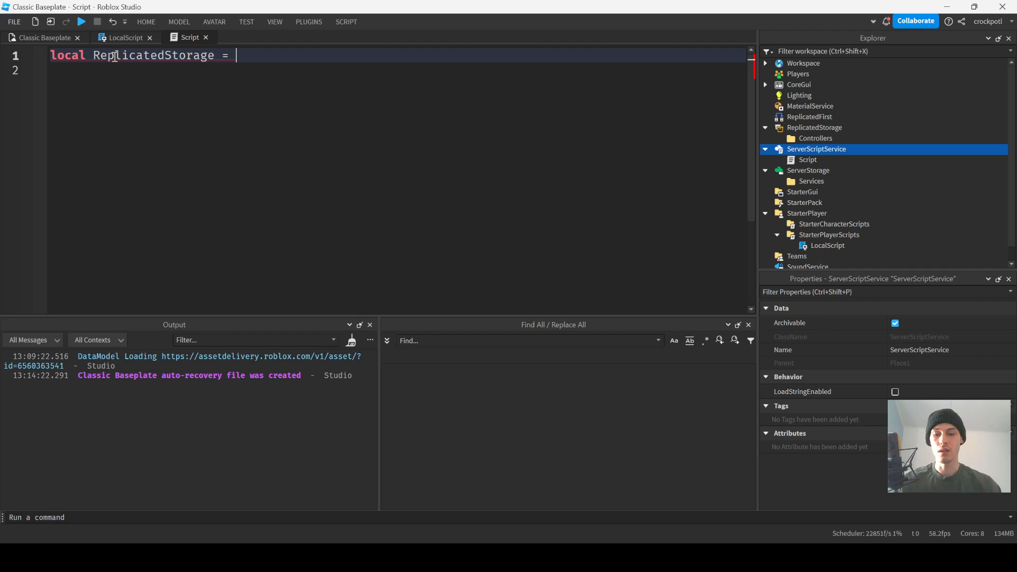
pyautogui.write('Ga')
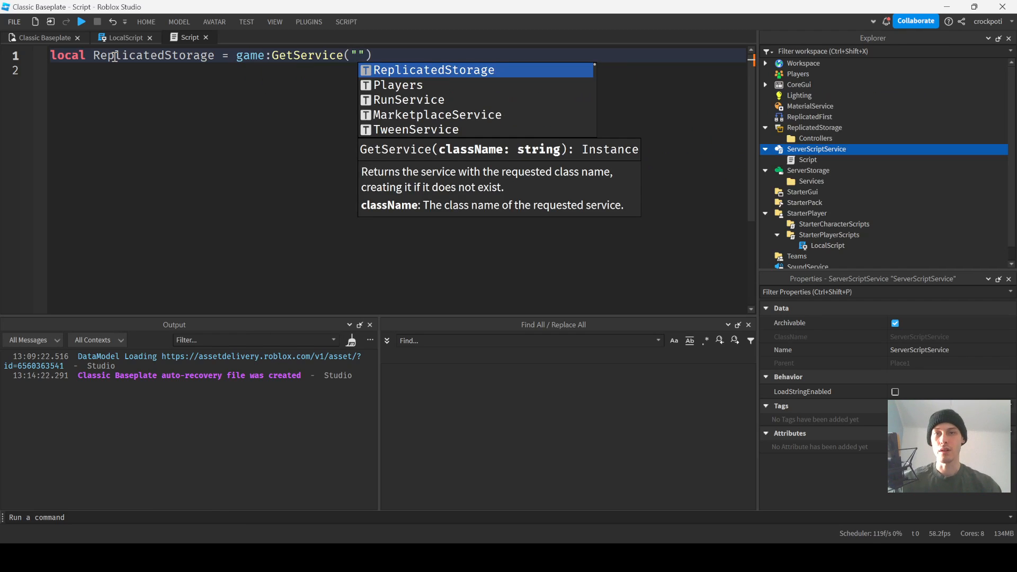
pyautogui.click(433, 69)
pyautogui.write('local Knit')
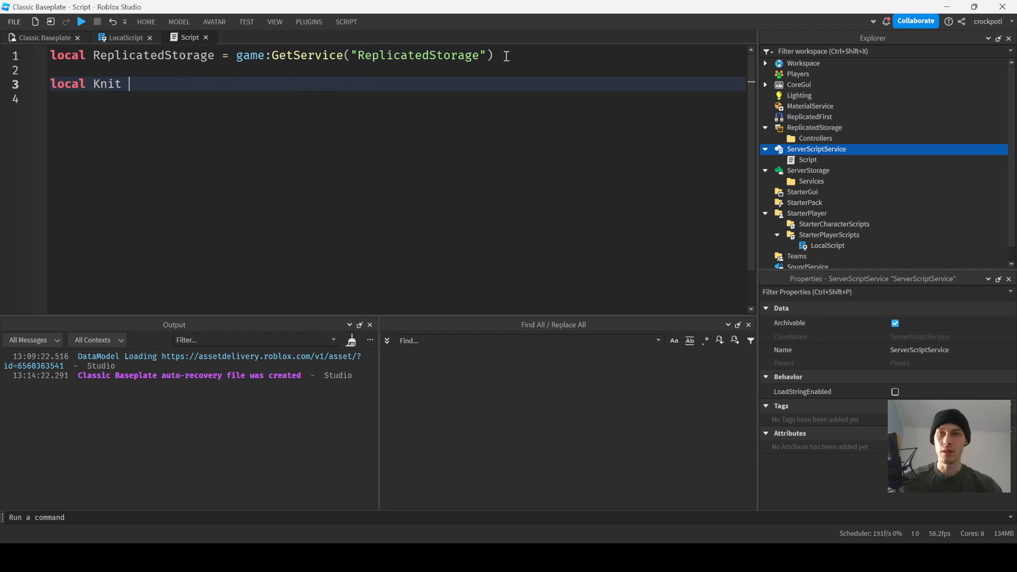
# - Require Knit from ReplicatedStorage.Knit and get ServerStorage via game:GetService
pyautogui.write('= require(')
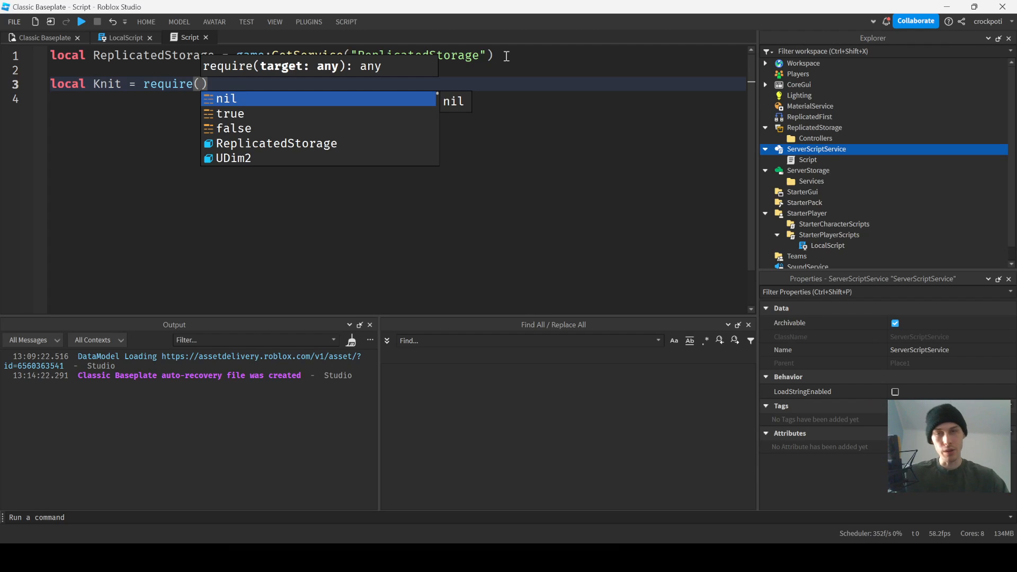
pyautogui.write('ReplicatedStorage.Knit')
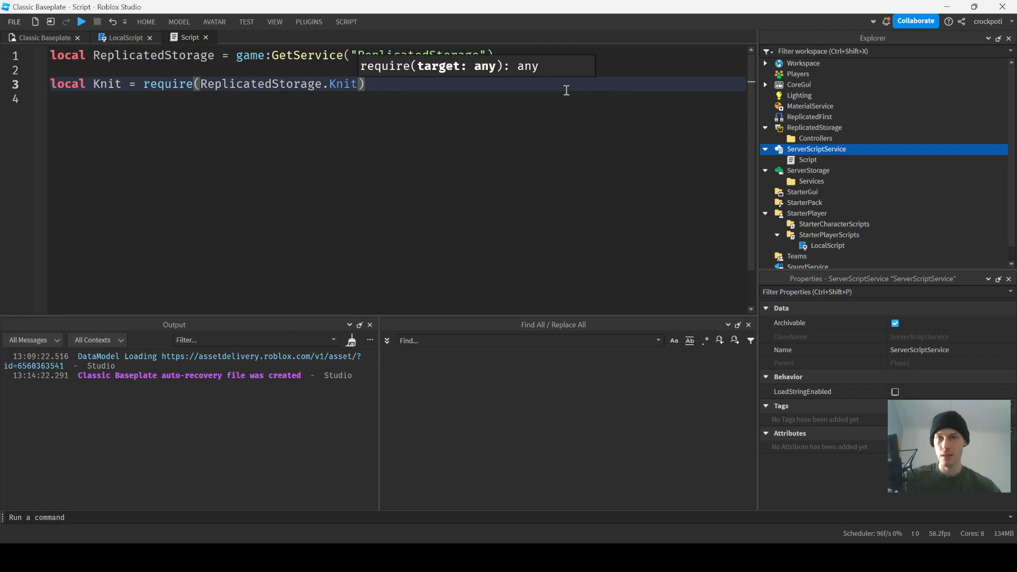
pyautogui.write('K')
pyautogui.click(397, 69)
pyautogui.write('l')
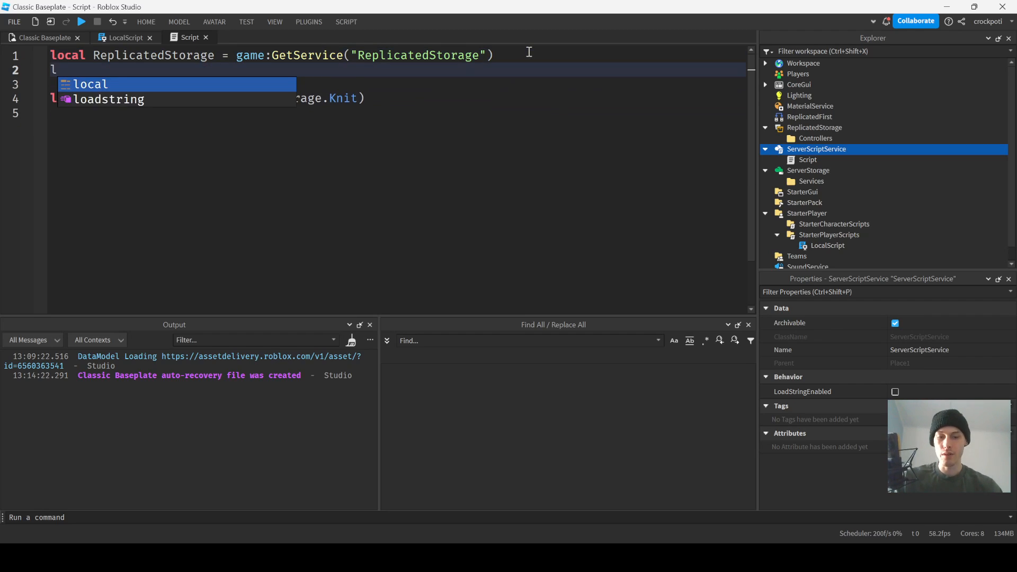
pyautogui.write('ServerStorage = game:GetService("ServerStorage')
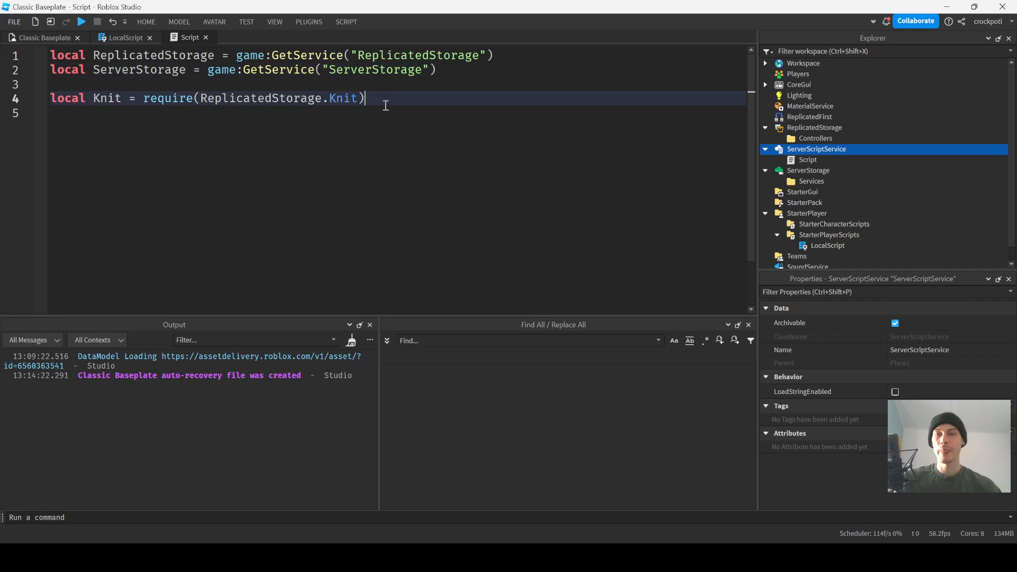
# - Declare local Services = ServerStorage.Services and register it with Knit.AddServices(Services)
pyautogui.write('local')
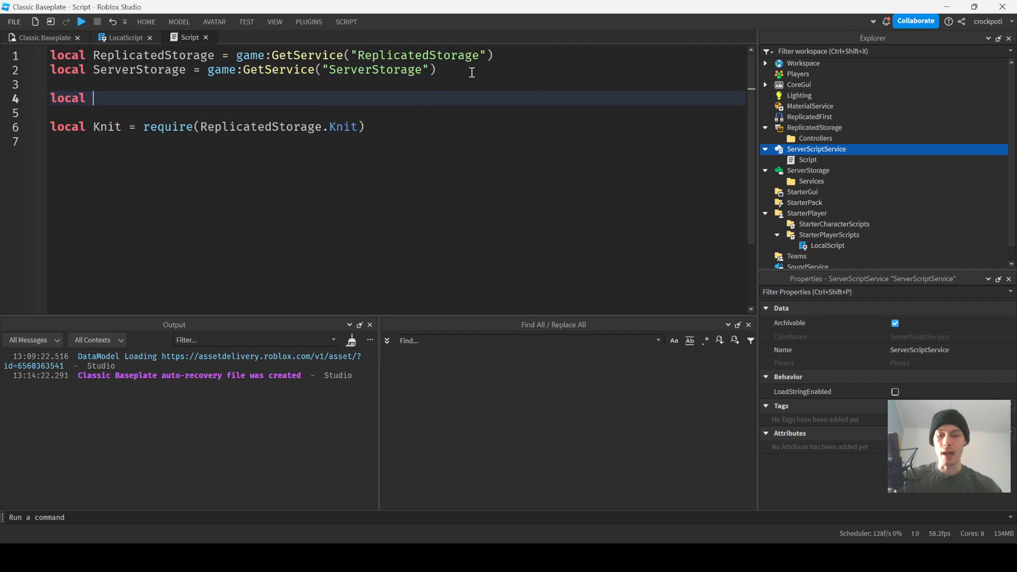
pyautogui.write('Services =')
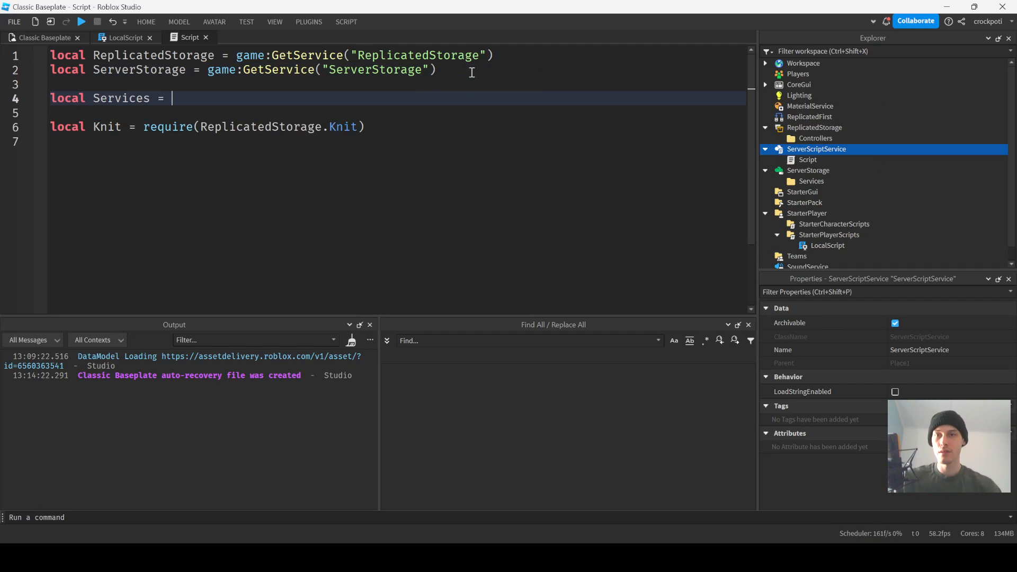
pyautogui.write('ServerStorage.Services')
pyautogui.write('Knit.A')
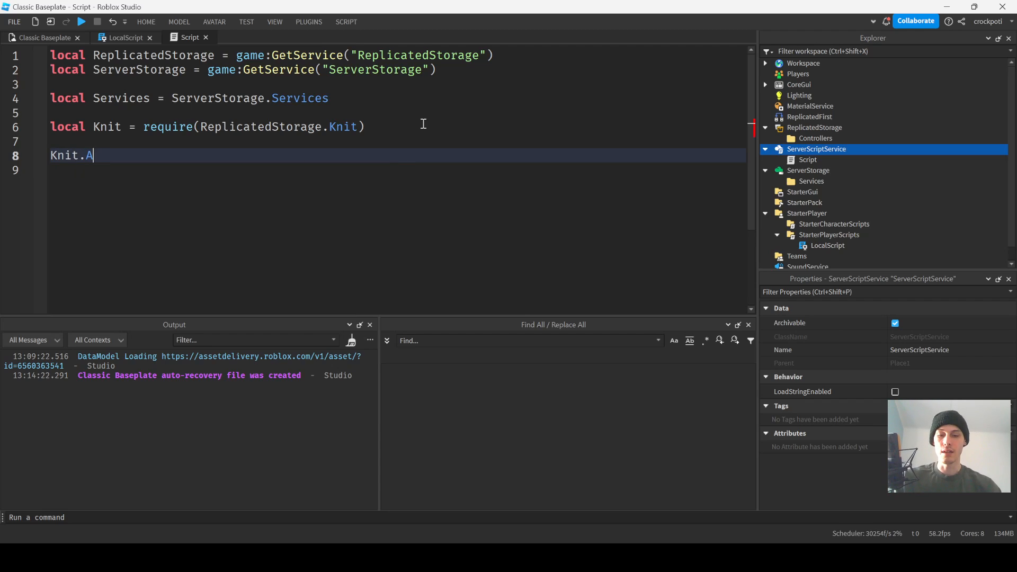
pyautogui.write('ddServices')
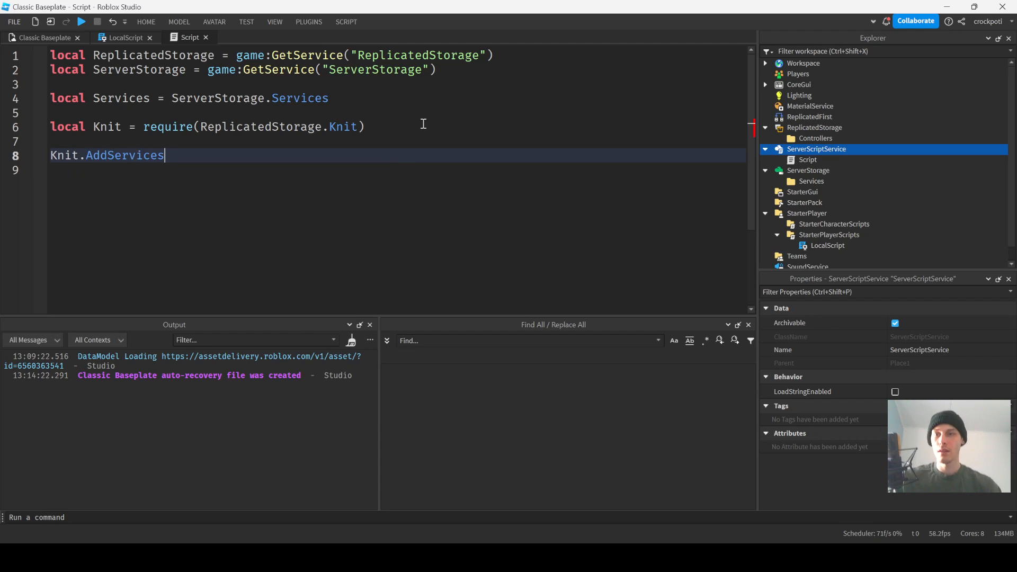
pyautogui.write('()')
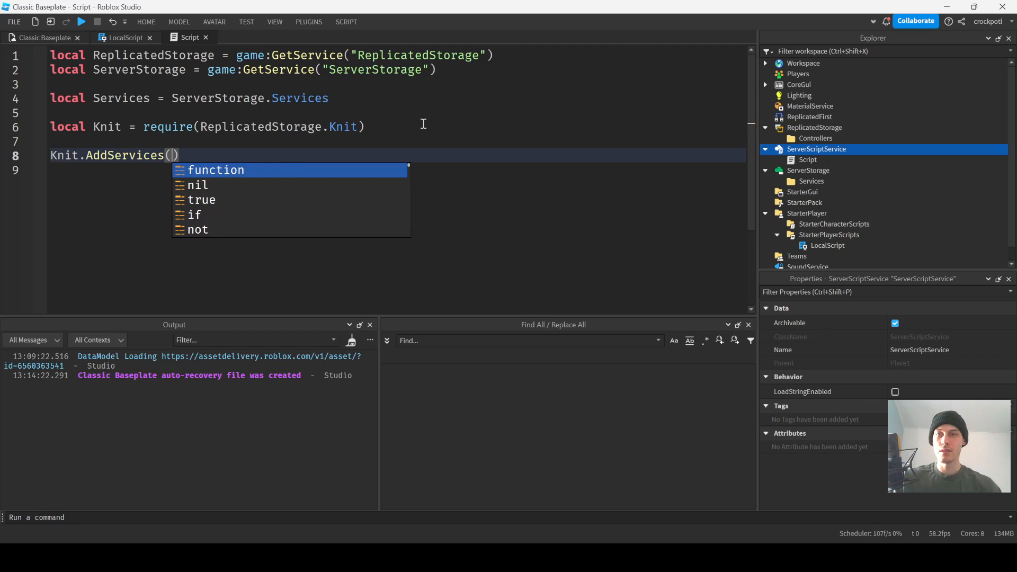
pyautogui.write('Services')
pyautogui.write('Knit')
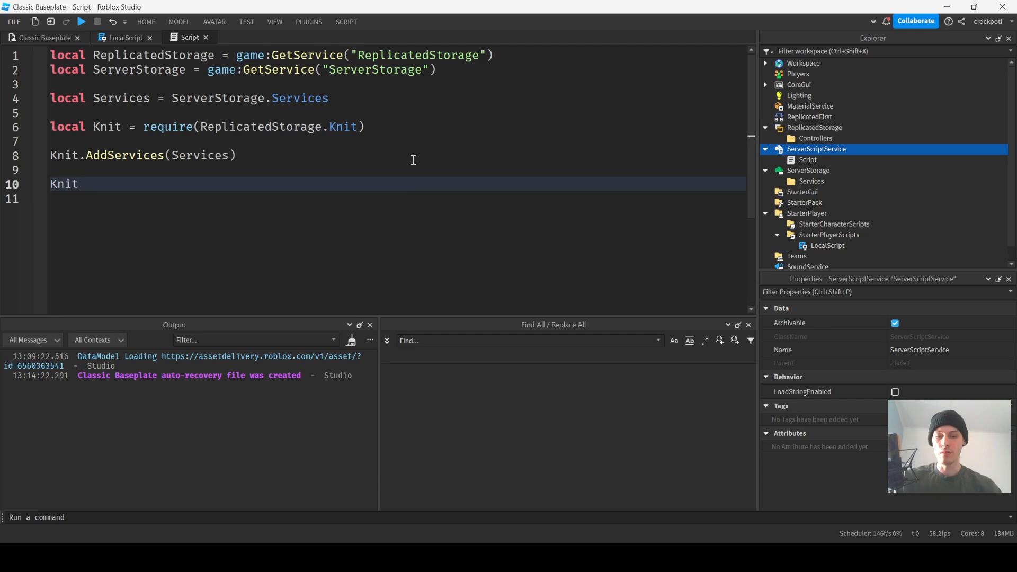
# - Start Knit with andThen printing "Knit has started on the server." followed by an empty catch call
pyautogui.write('.Start()')
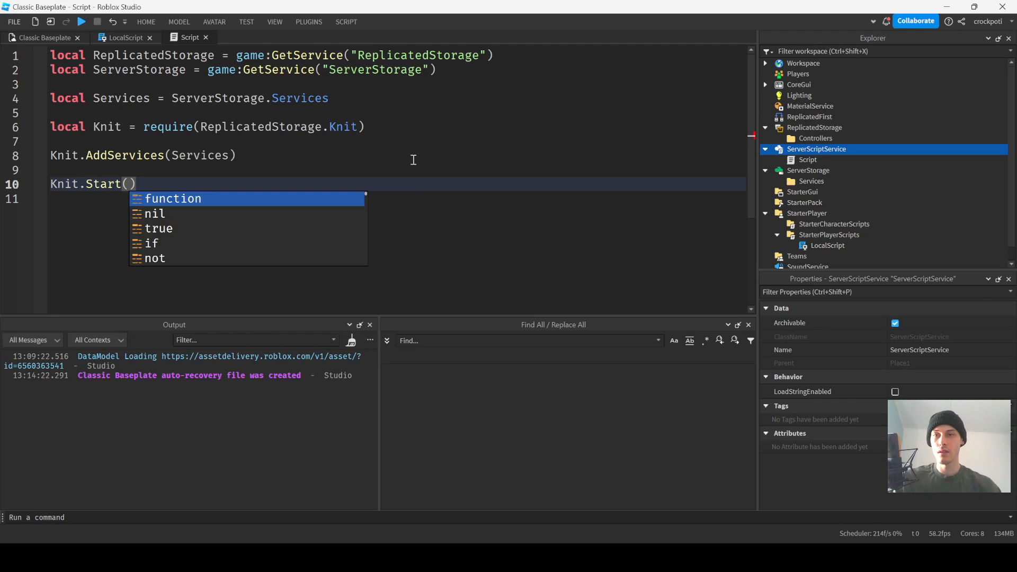
pyautogui.write(':andThen(function(')
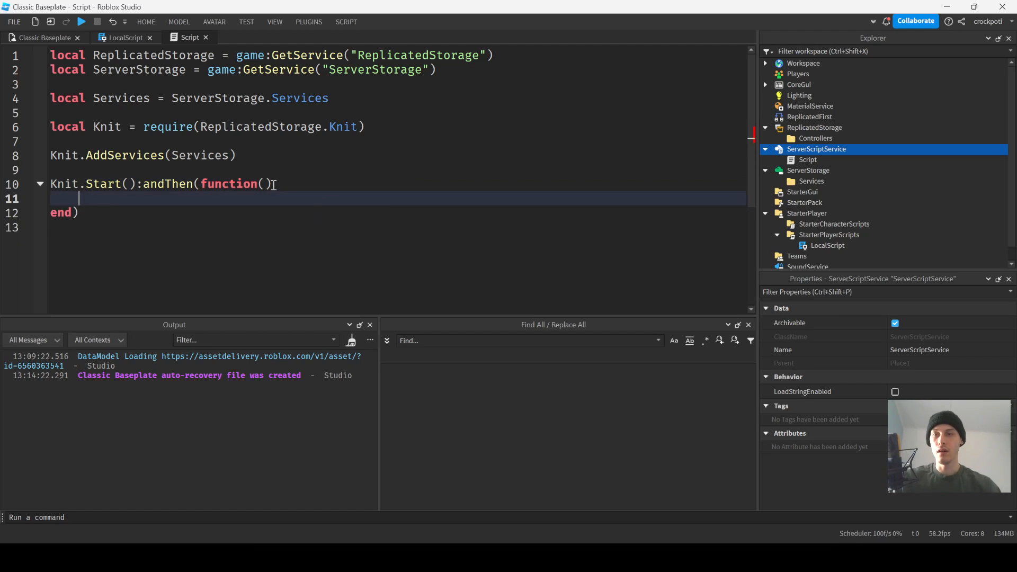
pyautogui.write('print("Knit has started on')
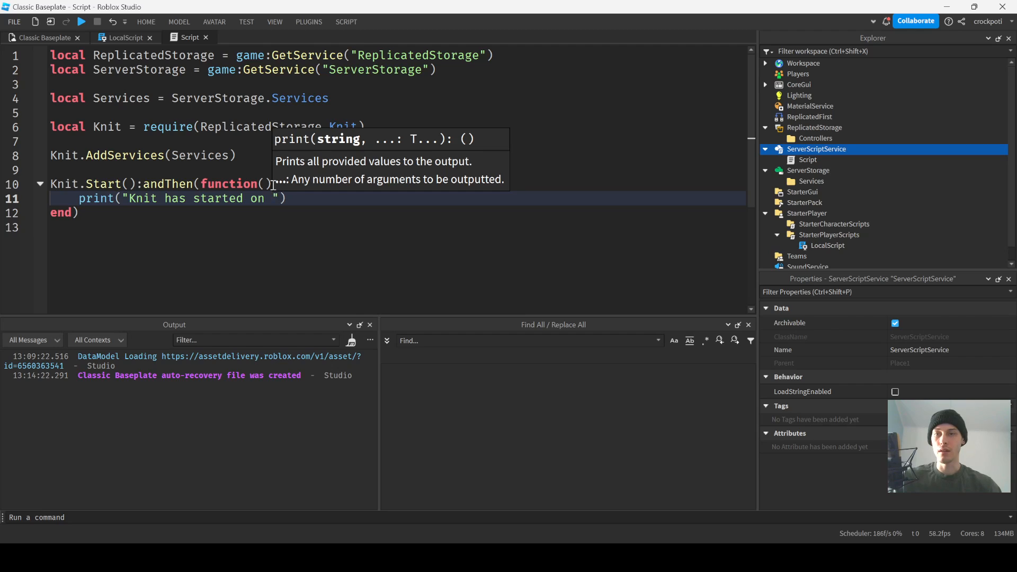
pyautogui.write('the s')
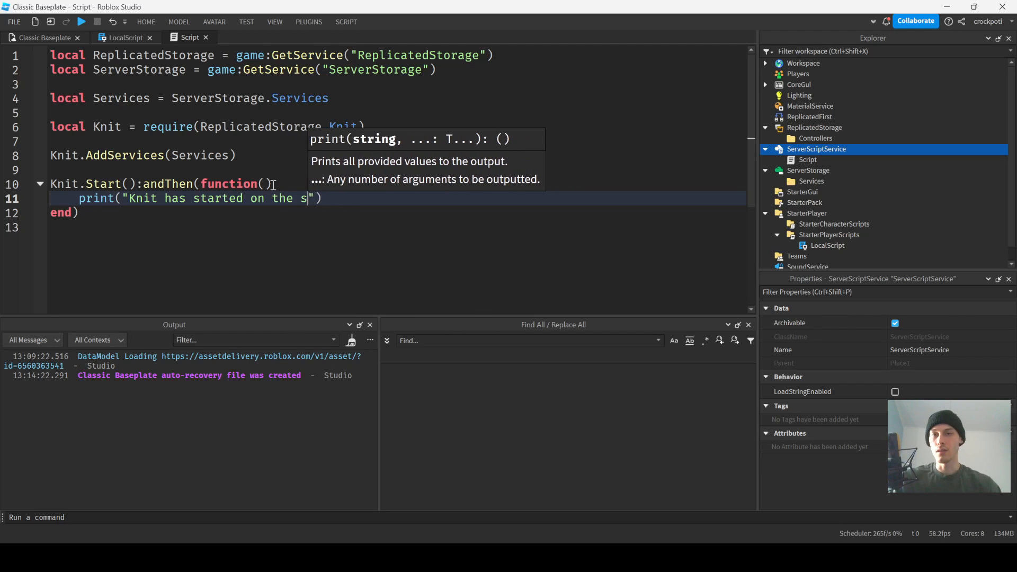
pyautogui.write('erver.')
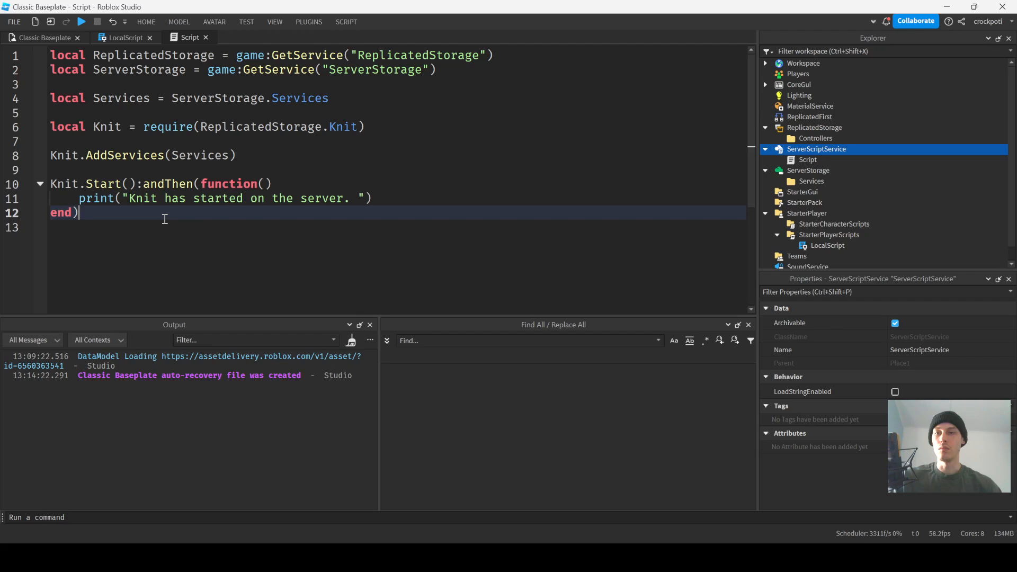
pyautogui.write(':catch(')
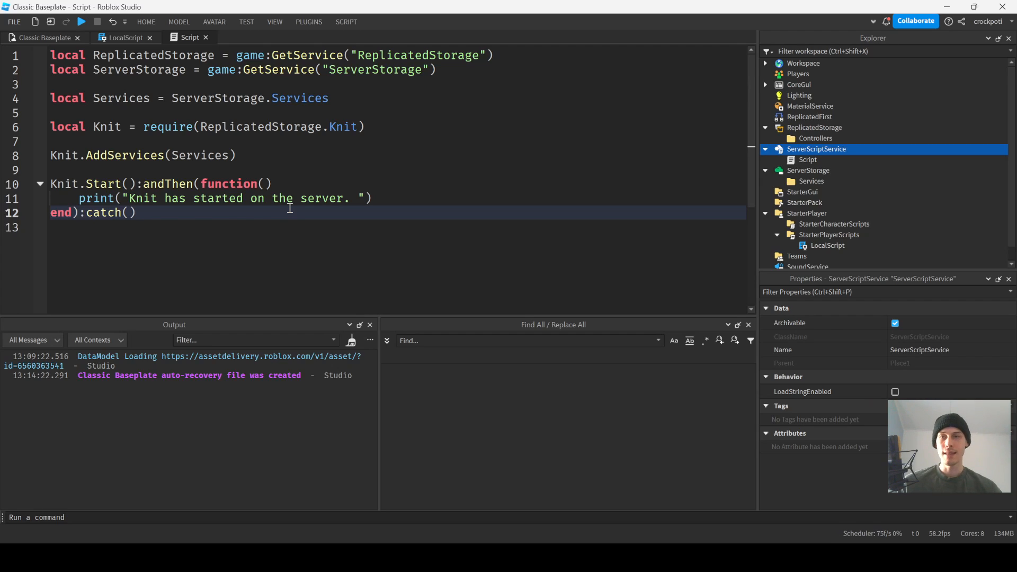
pyautogui.moveTo(273, 139)
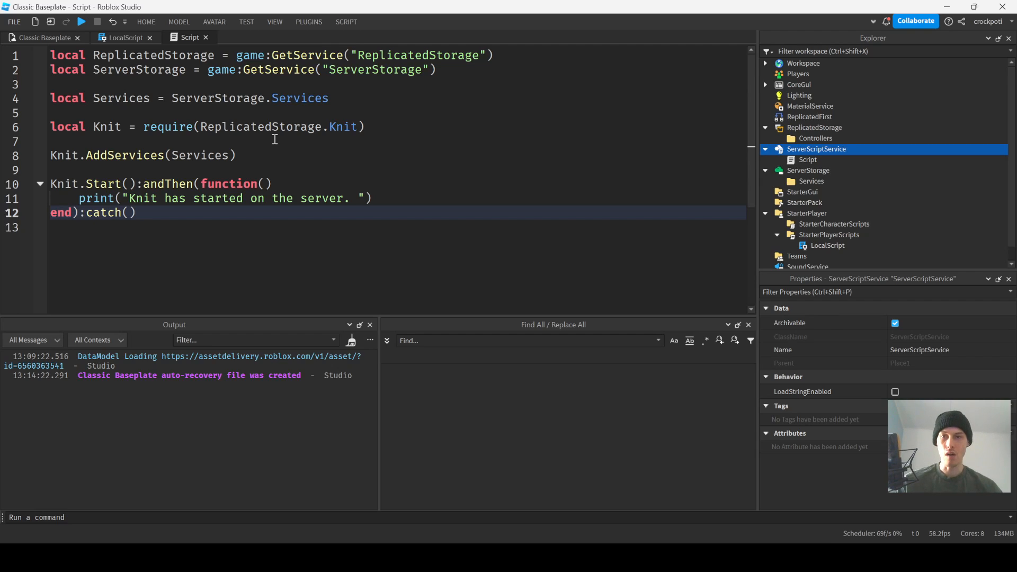